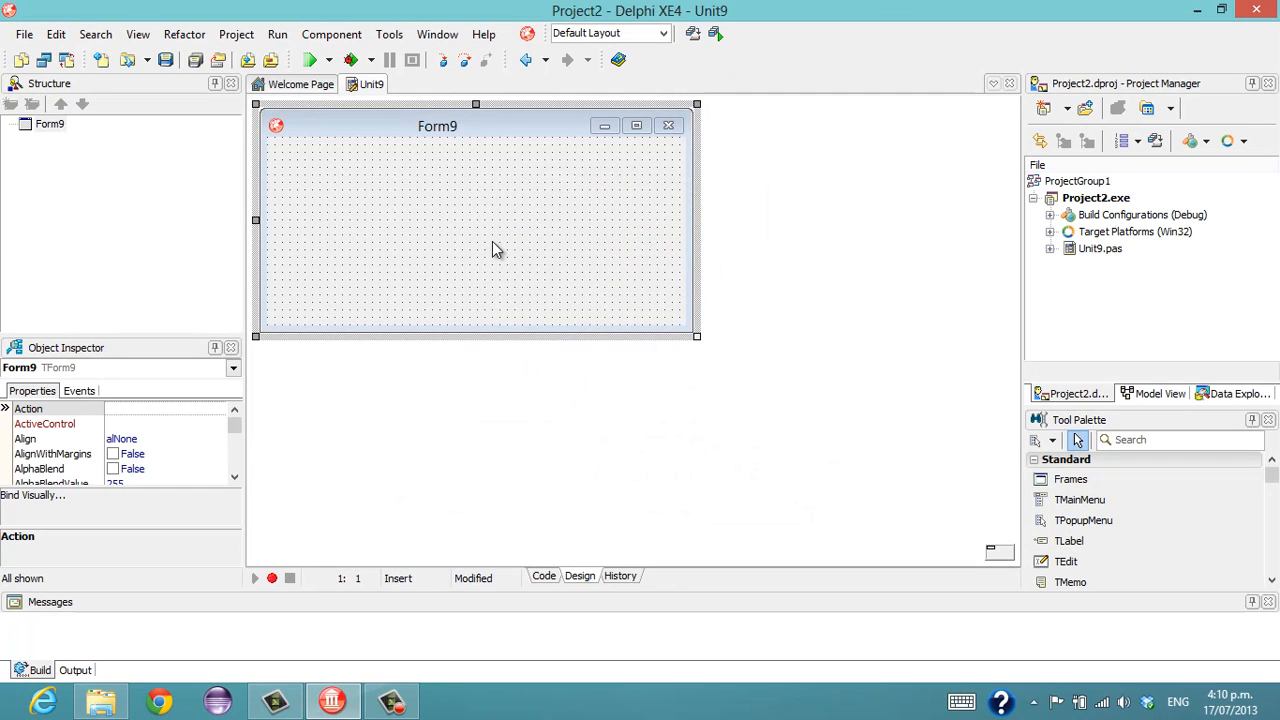
pyautogui.moveTo(420, 244)
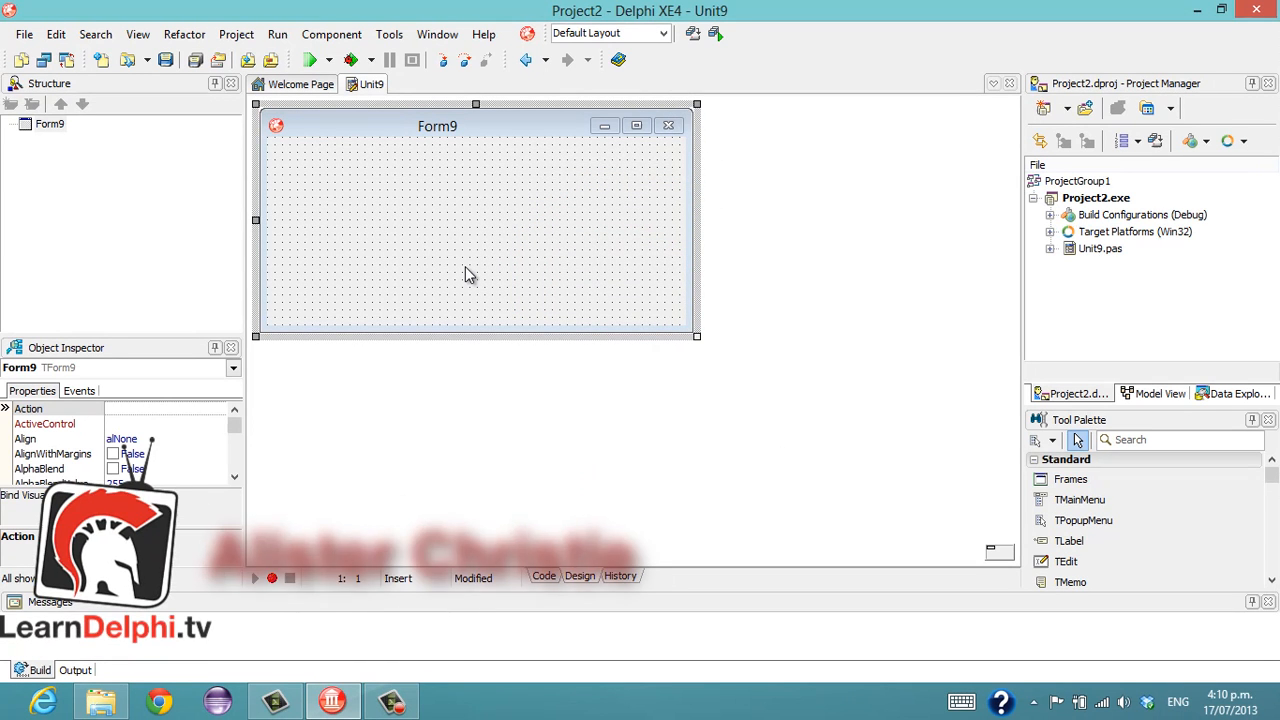
pyautogui.moveTo(428, 236)
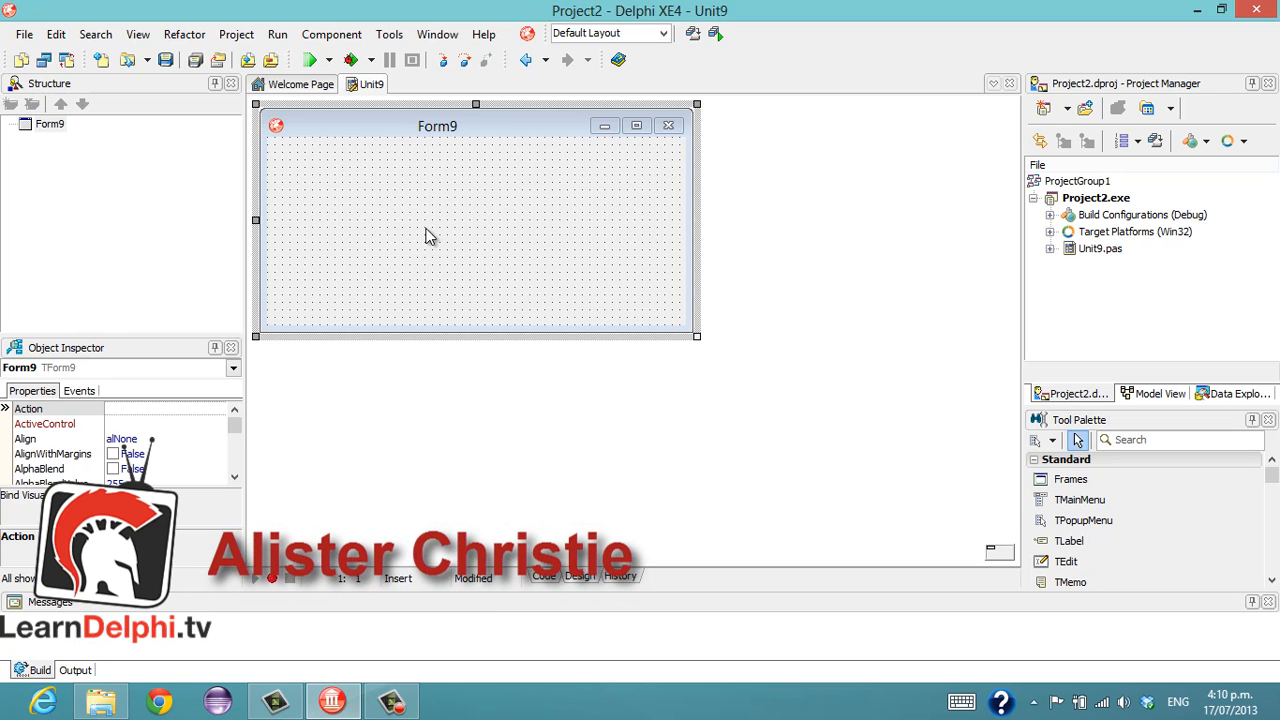
pyautogui.moveTo(436, 216)
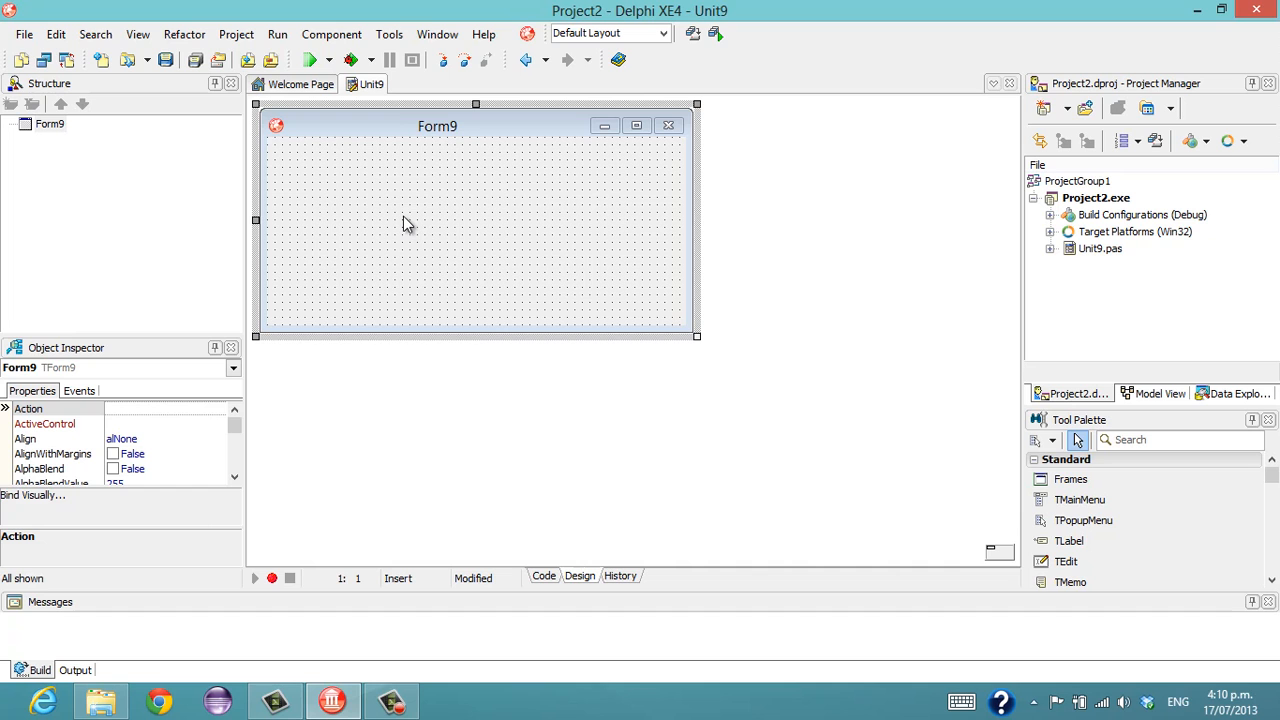
pyautogui.moveTo(512, 230)
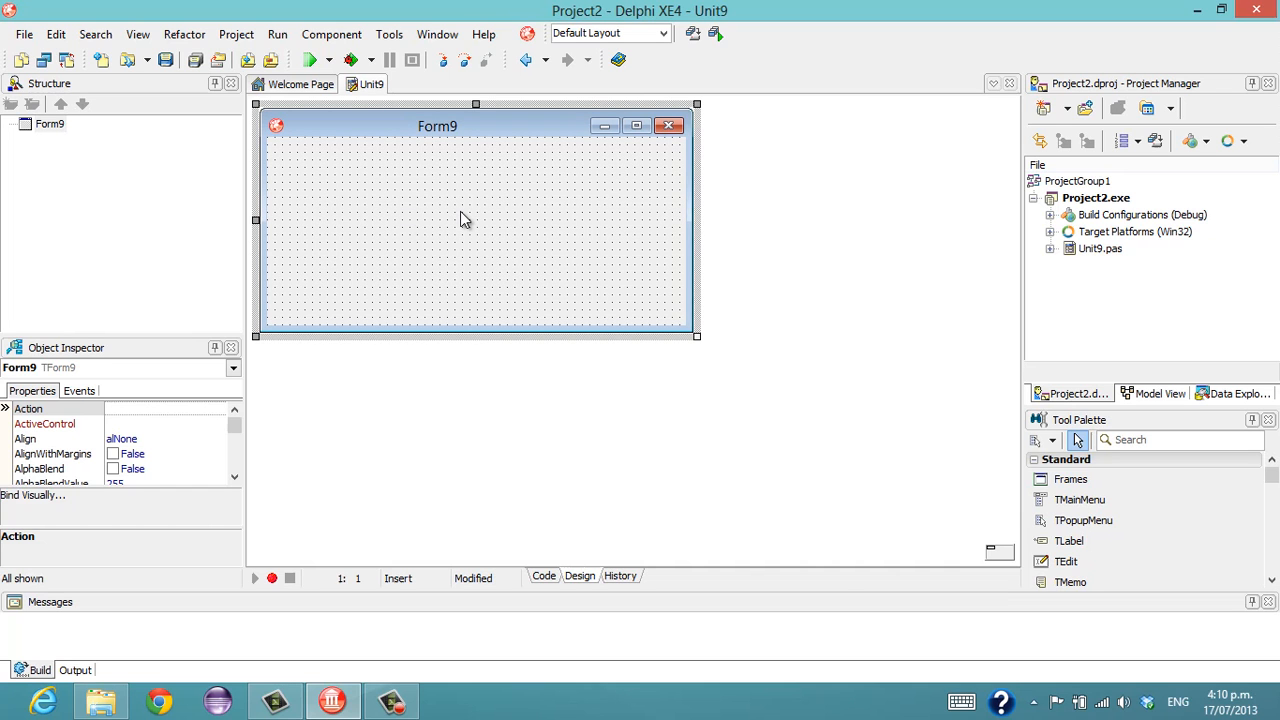
pyautogui.moveTo(420, 216)
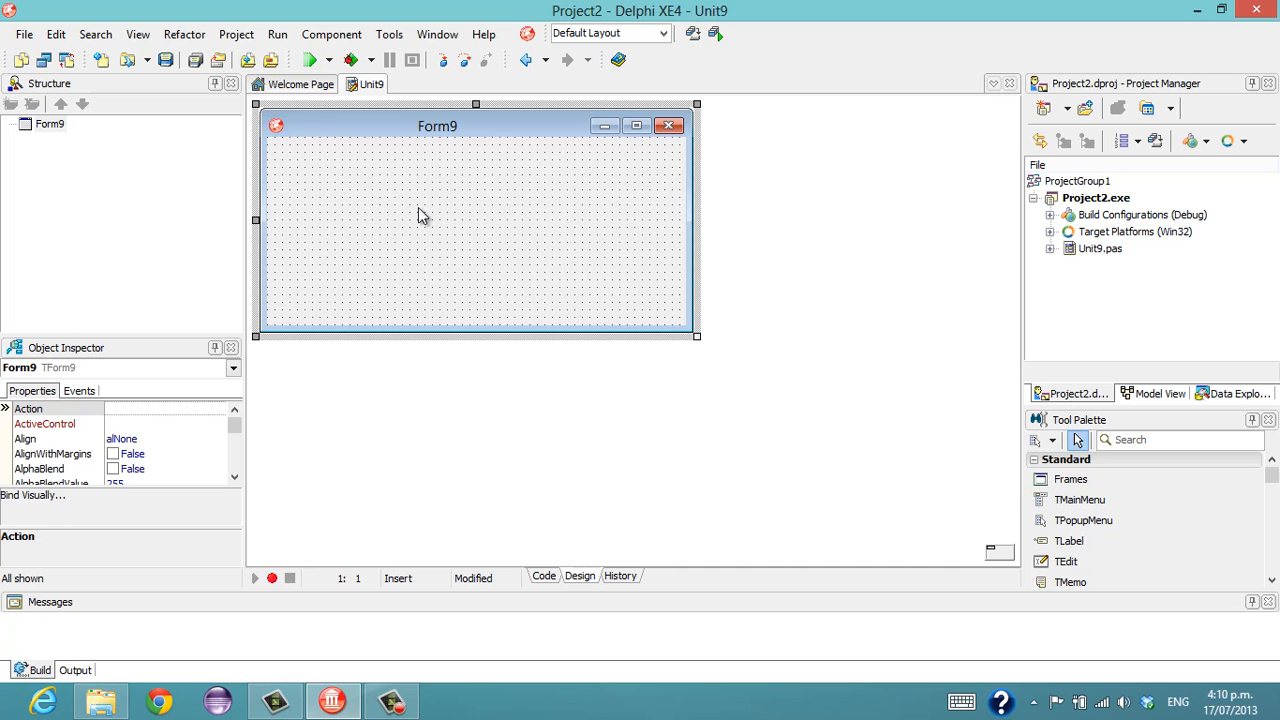
pyautogui.moveTo(432, 180)
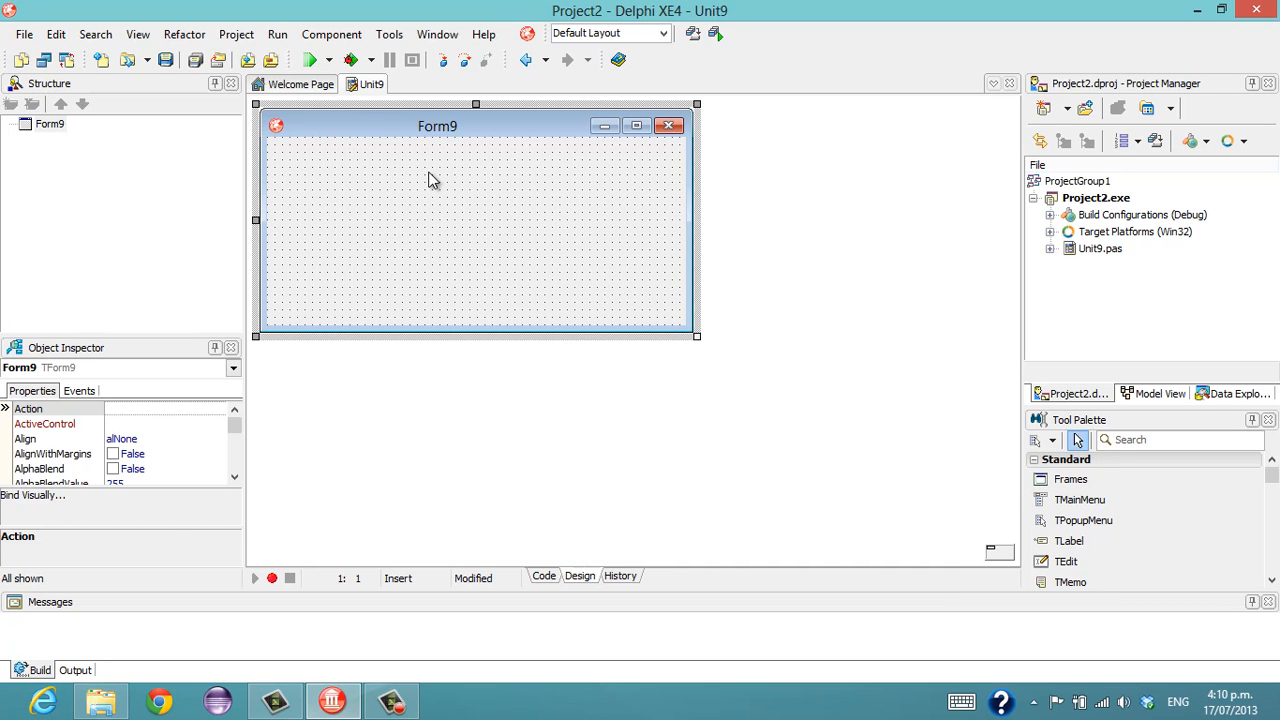
pyautogui.moveTo(428, 176)
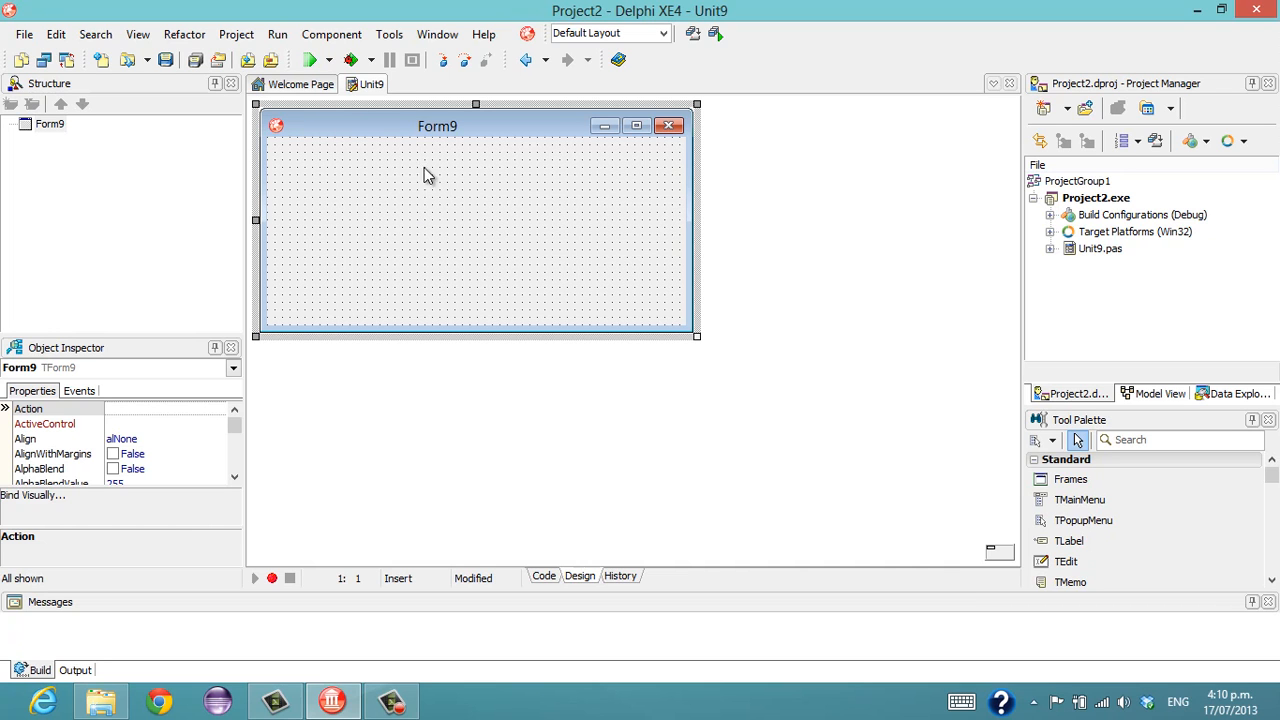
pyautogui.moveTo(484, 34)
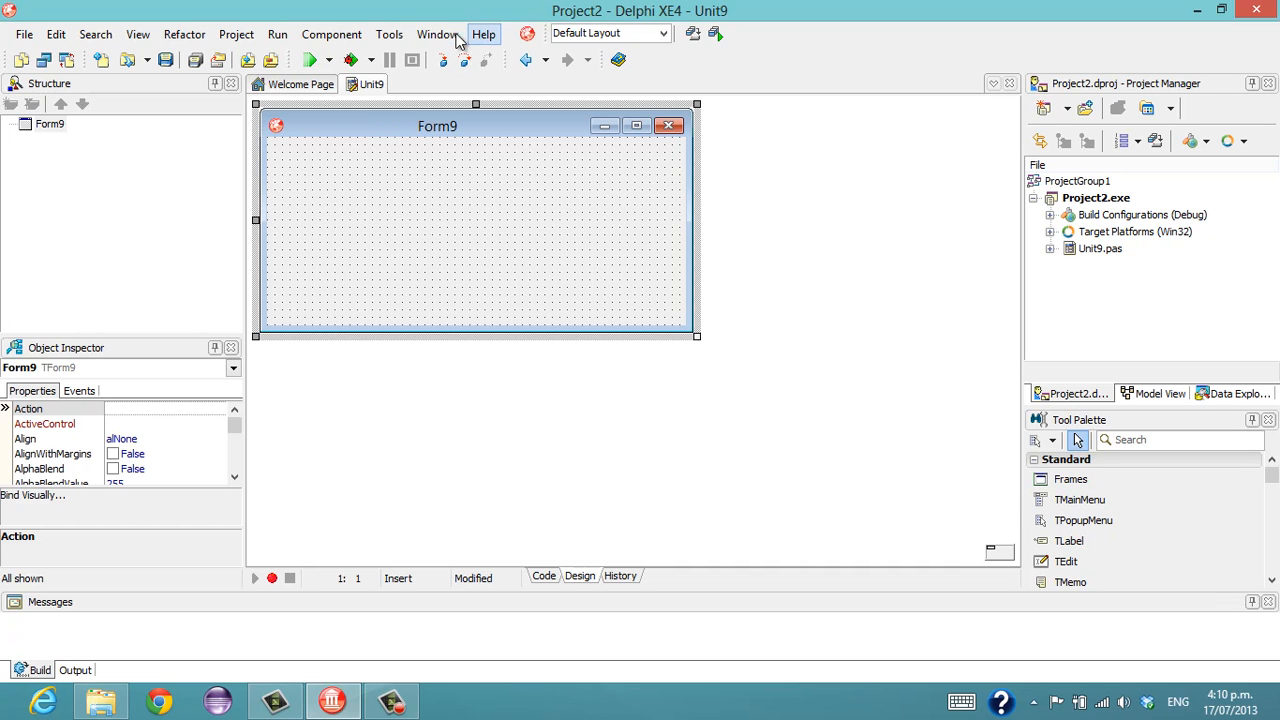
pyautogui.moveTo(168, 22)
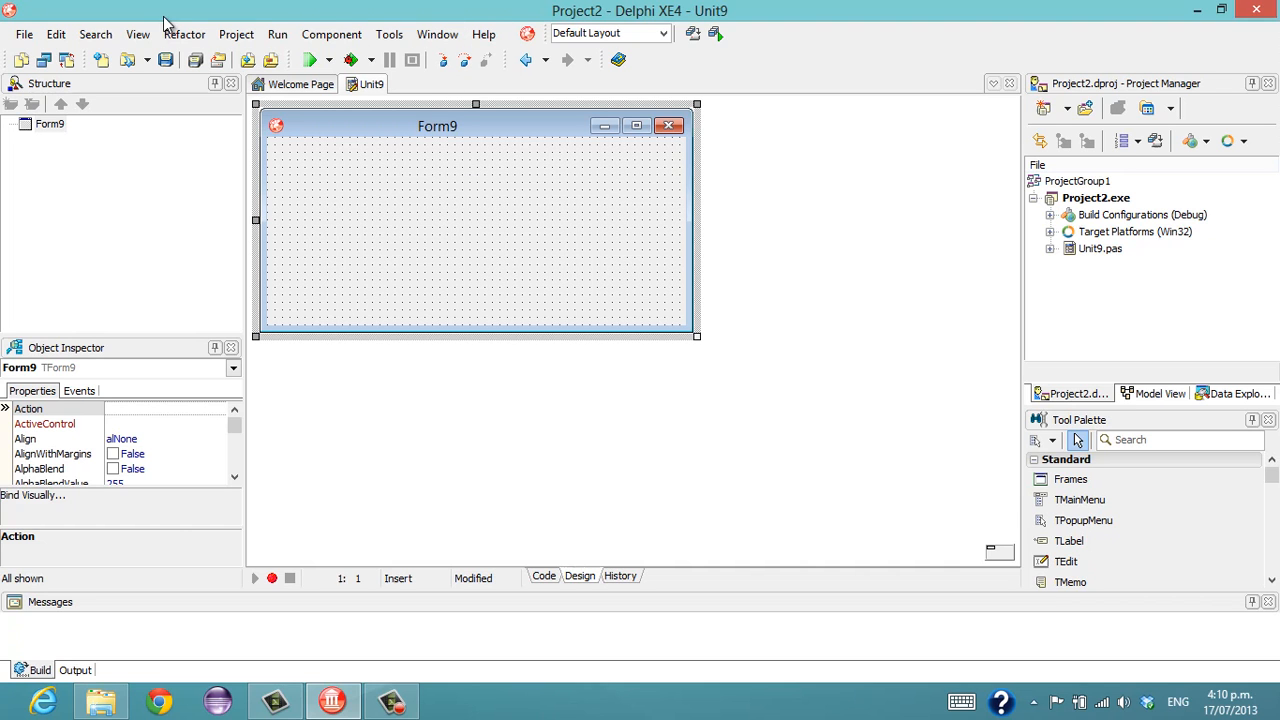
pyautogui.moveTo(428, 84)
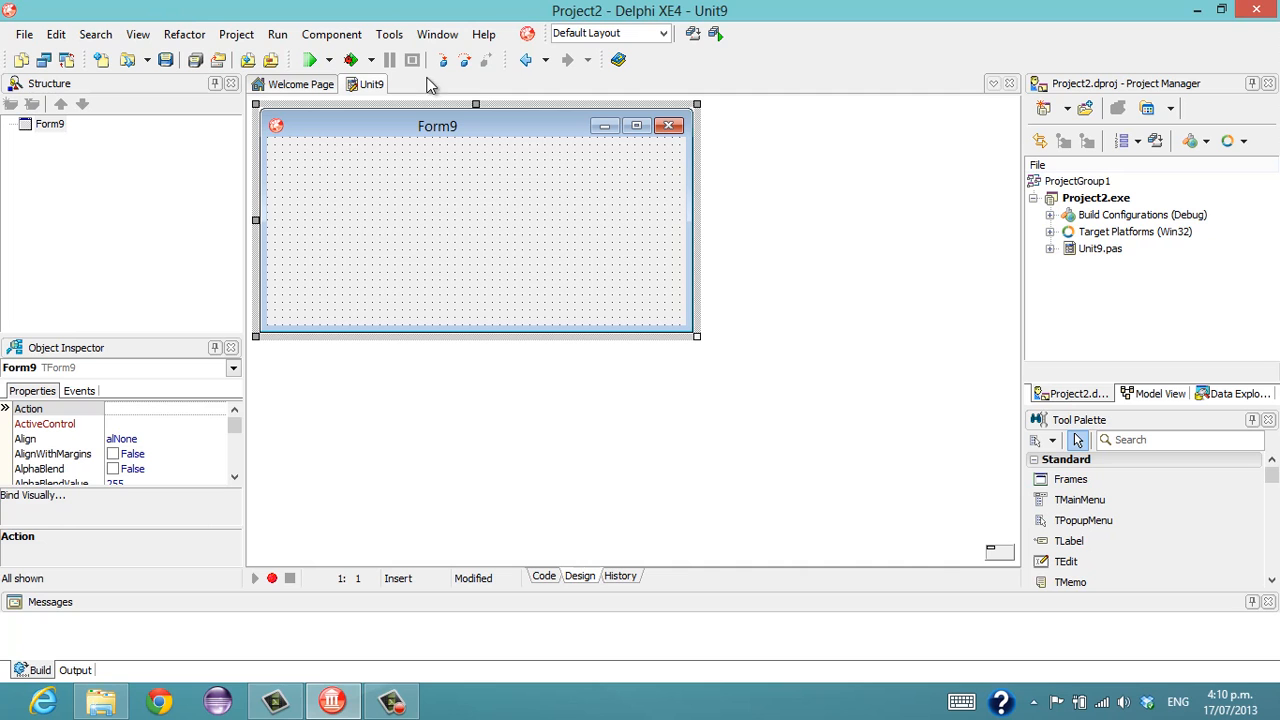
pyautogui.moveTo(502, 252)
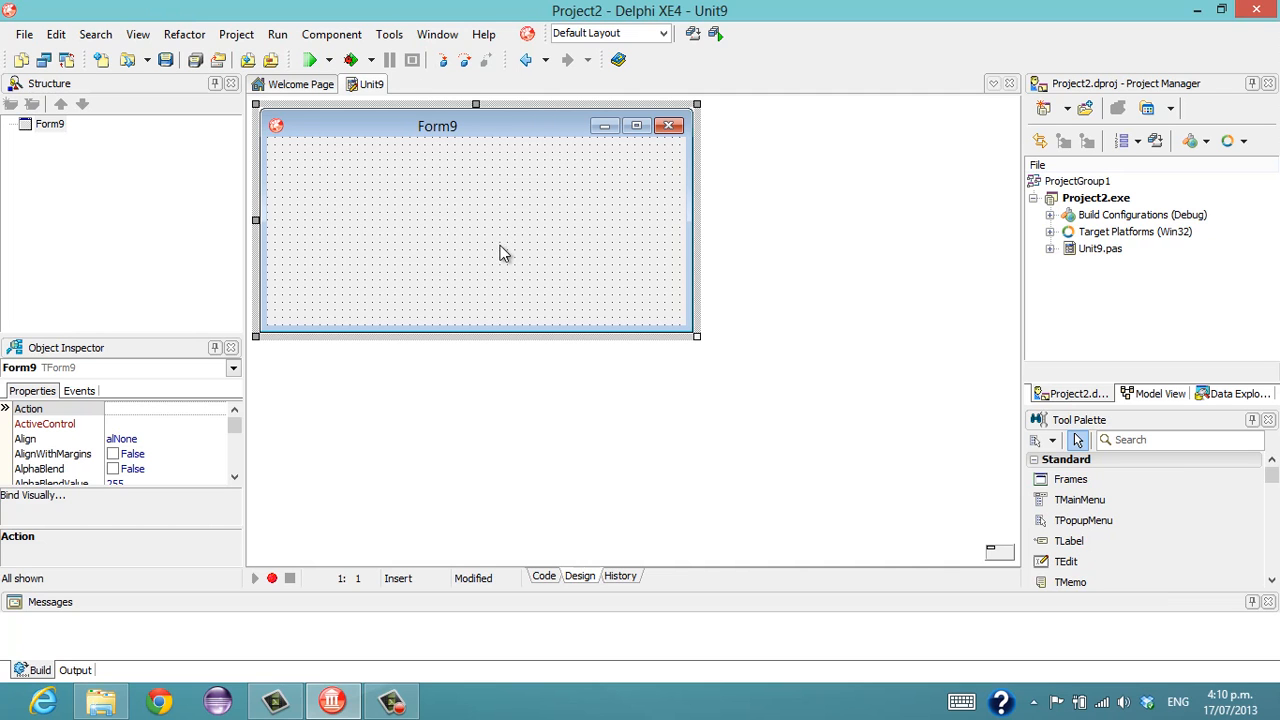
pyautogui.moveTo(548, 244)
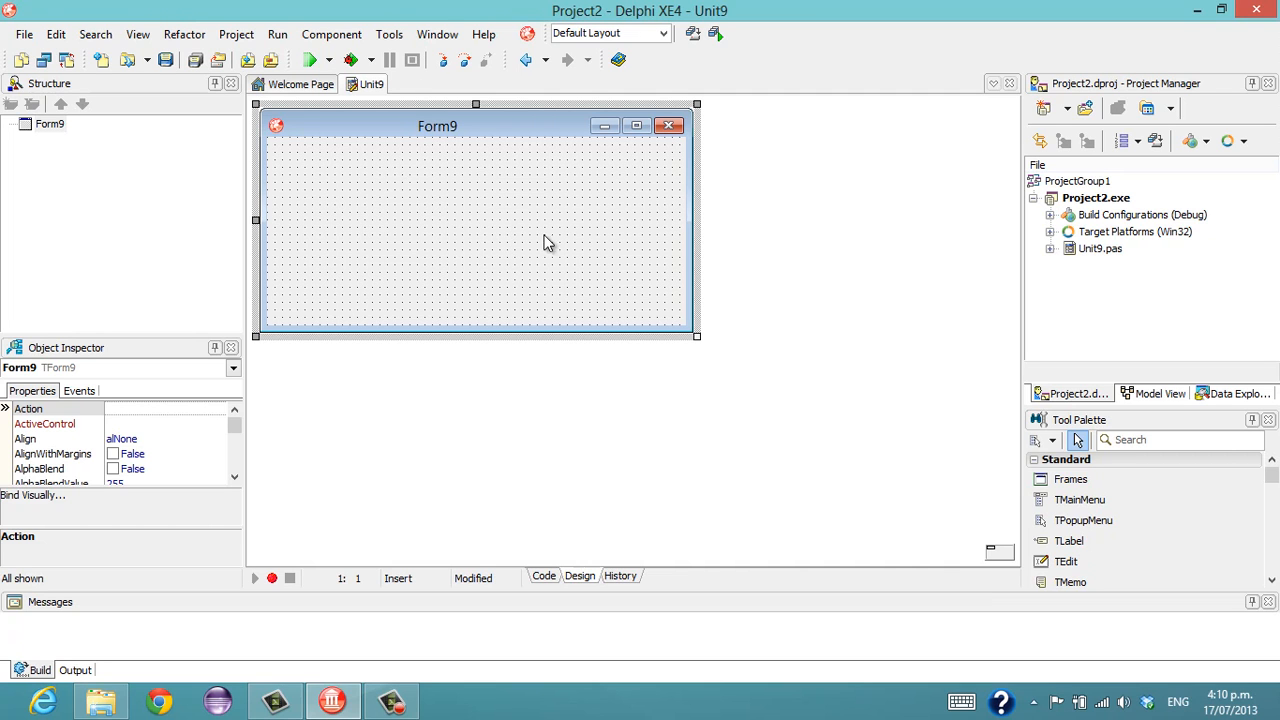
pyautogui.moveTo(520, 188)
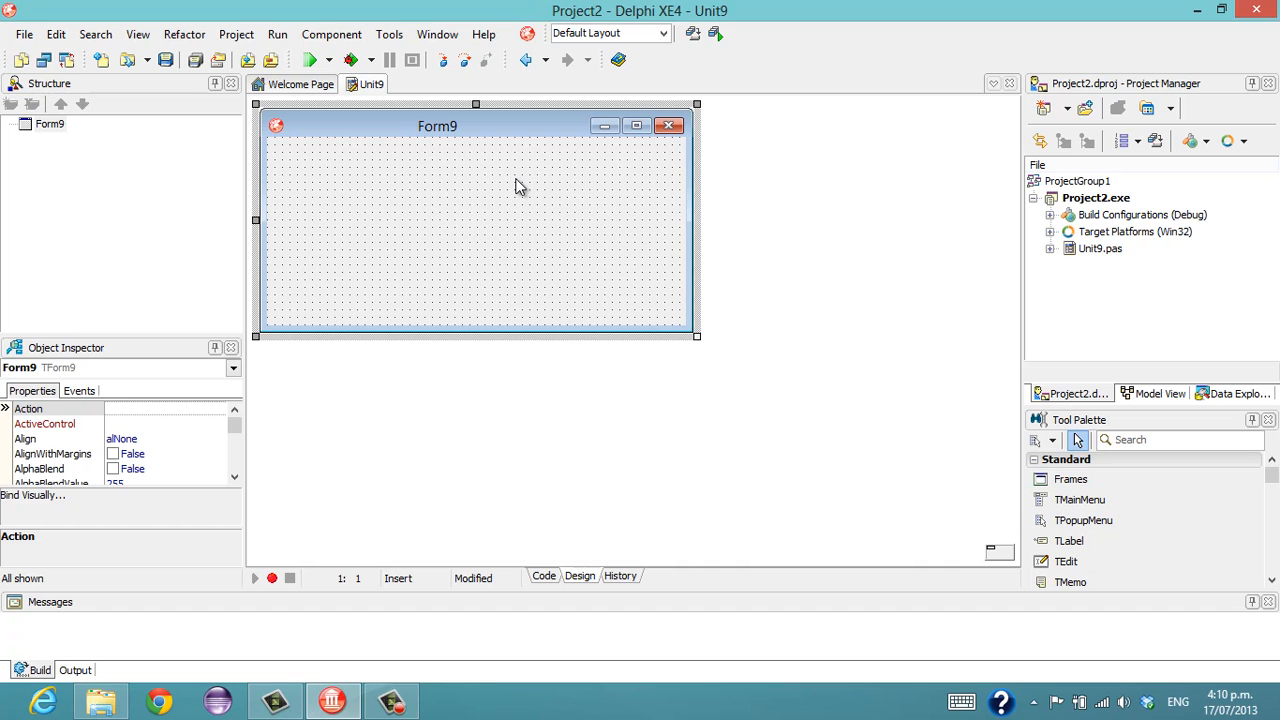
pyautogui.moveTo(420, 192)
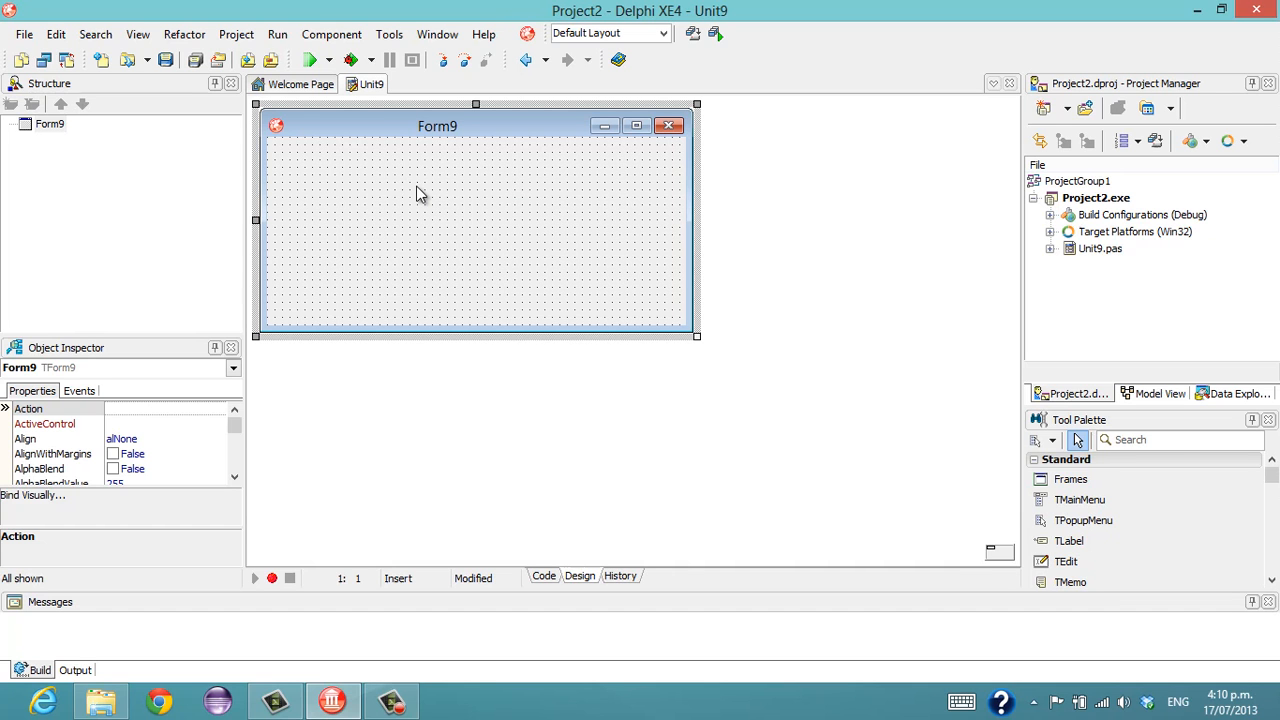
# View Unit9's source code, glance back at the Form9 design, and return to the code.
pyautogui.click(544, 576)
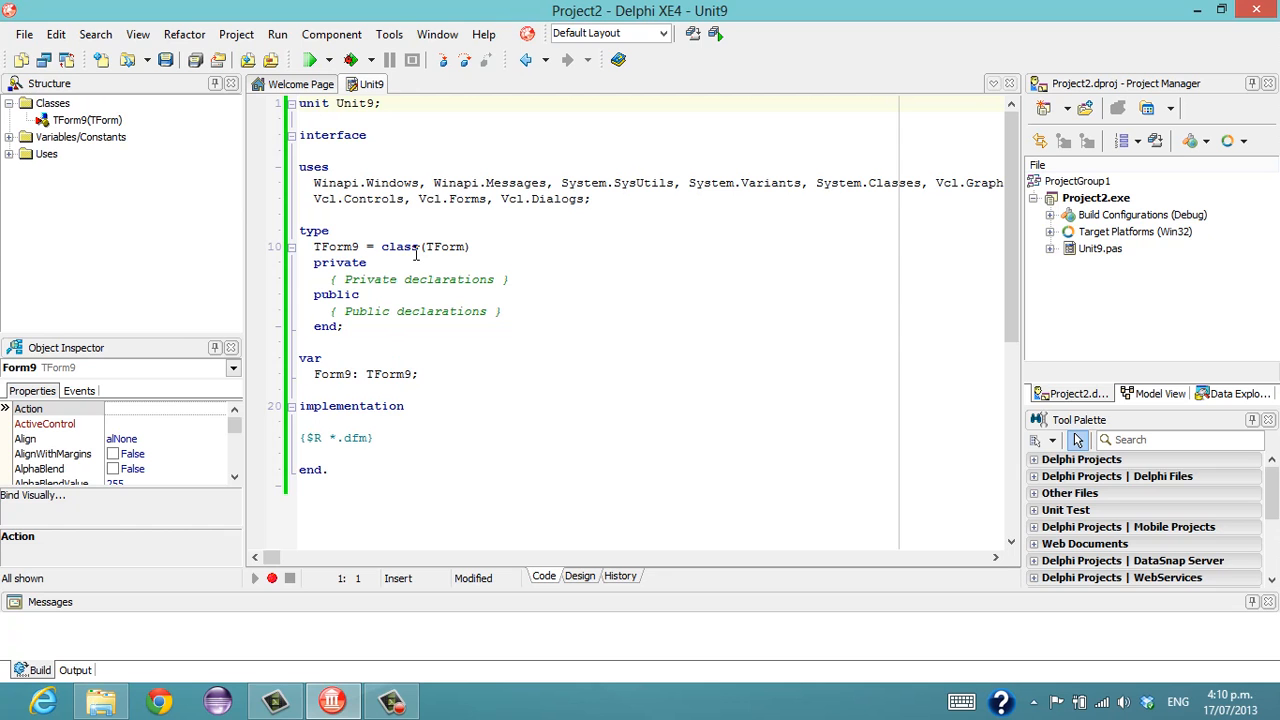
pyautogui.click(580, 576)
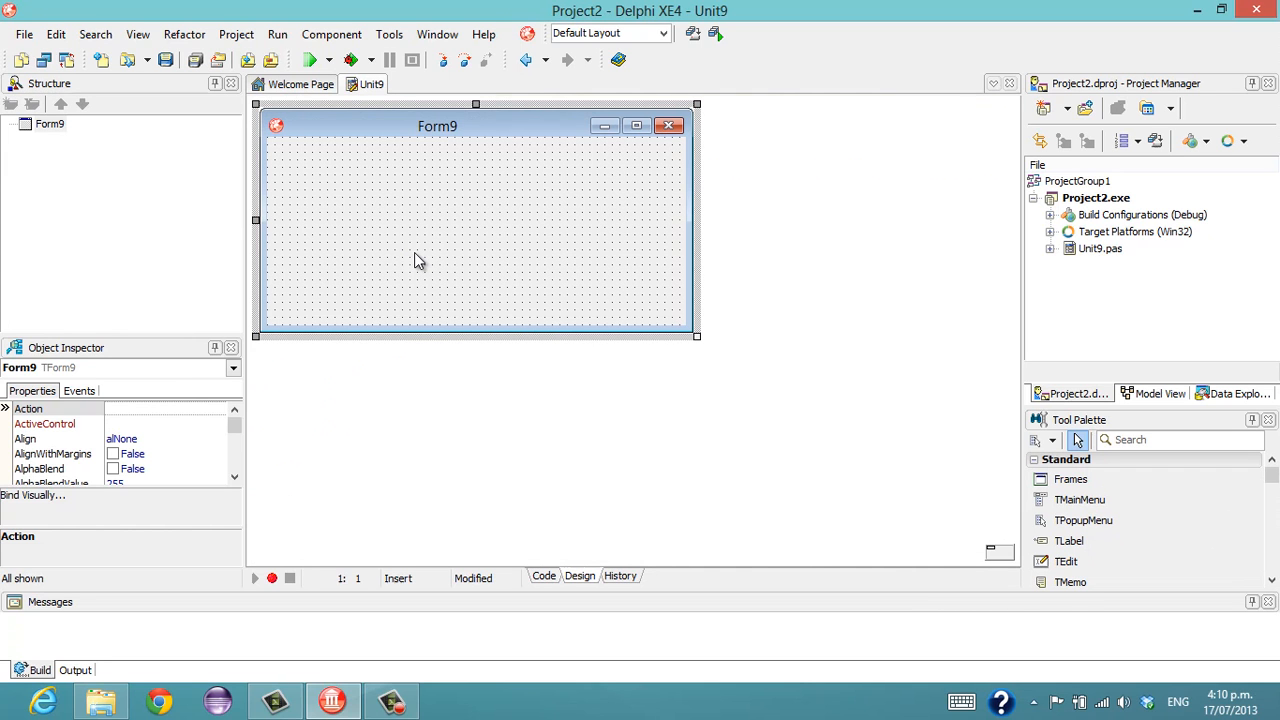
pyautogui.moveTo(416, 190)
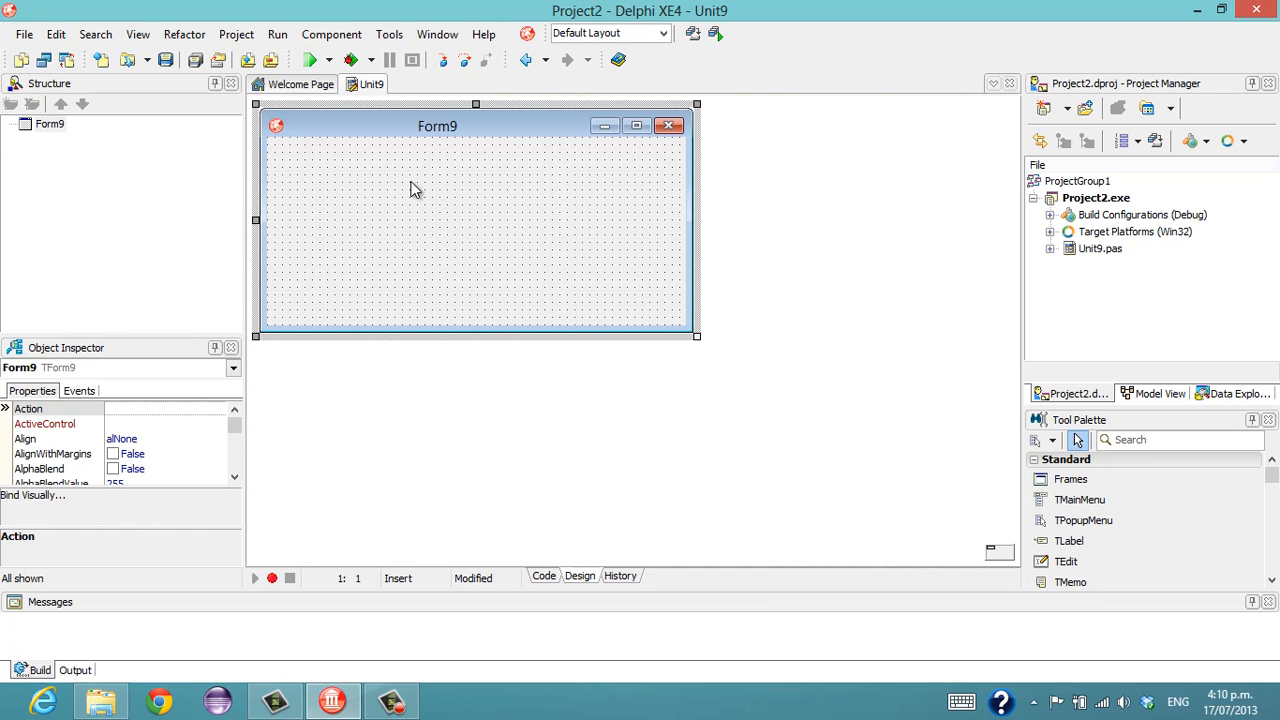
pyautogui.click(544, 576)
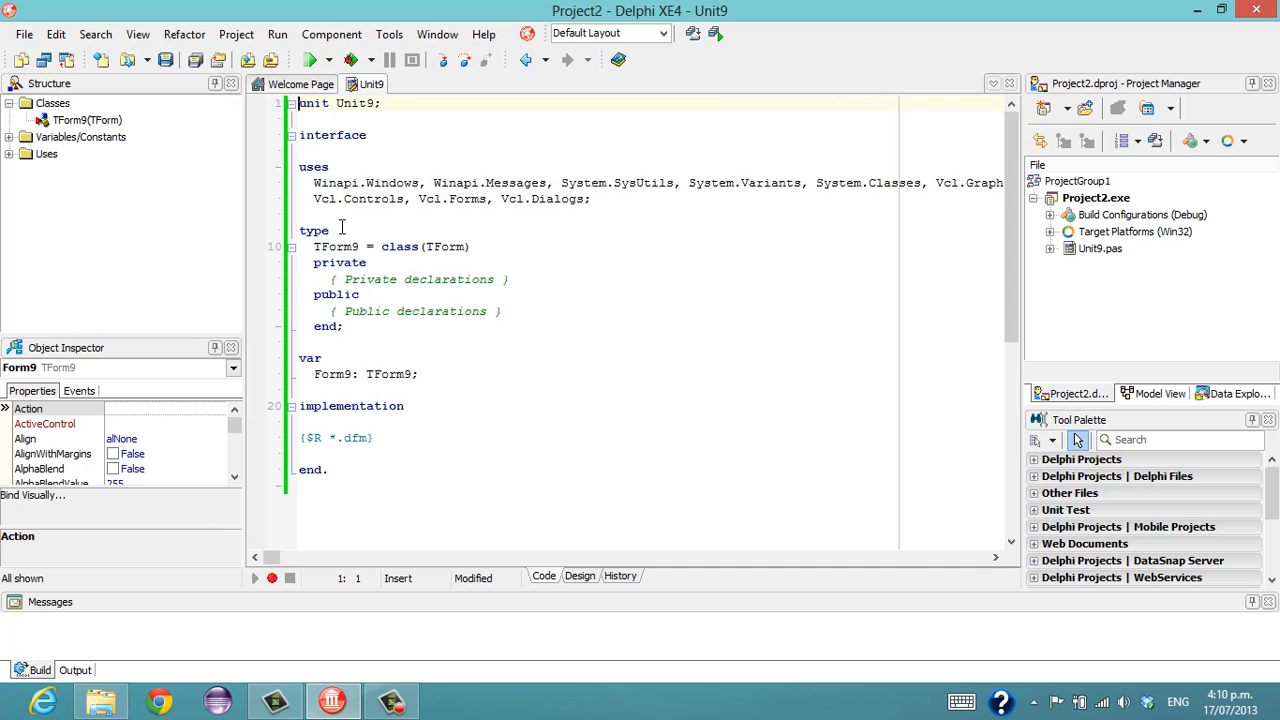
# Start an initialization section and declare s : TStringList.
pyautogui.click(388, 438)
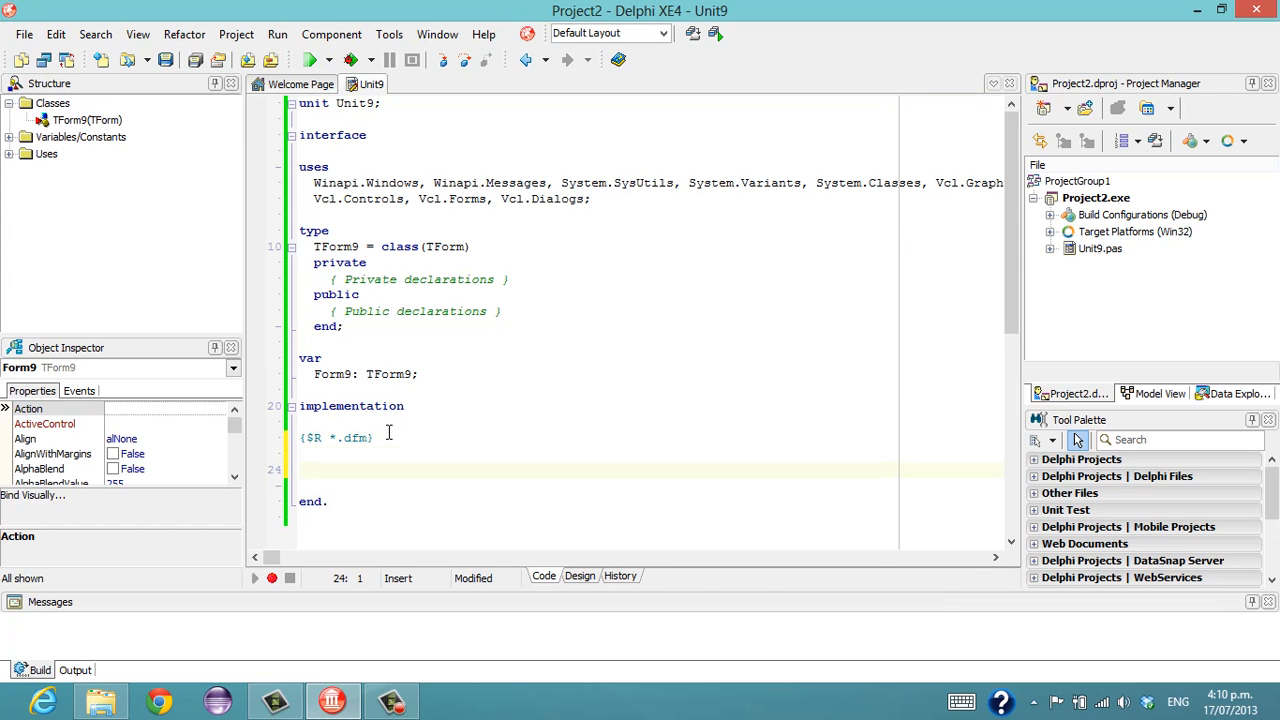
pyautogui.write('initiali')
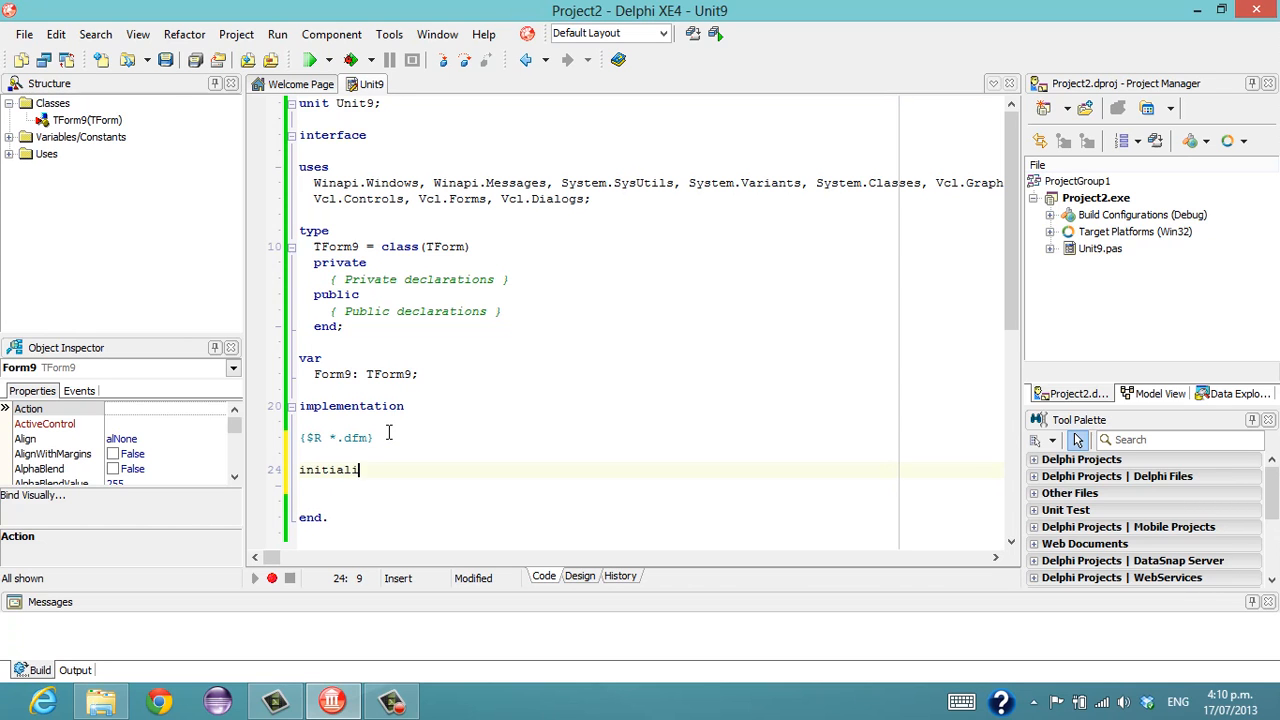
pyautogui.write('zation')
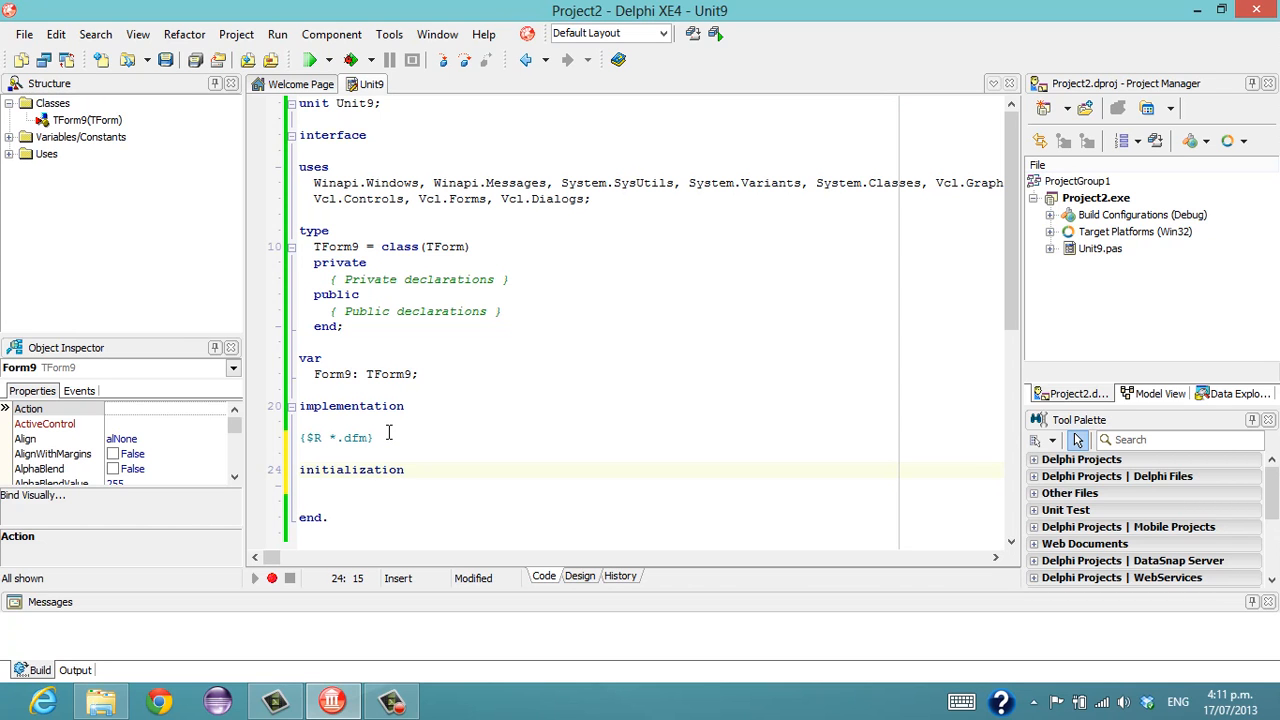
pyautogui.press('enter')
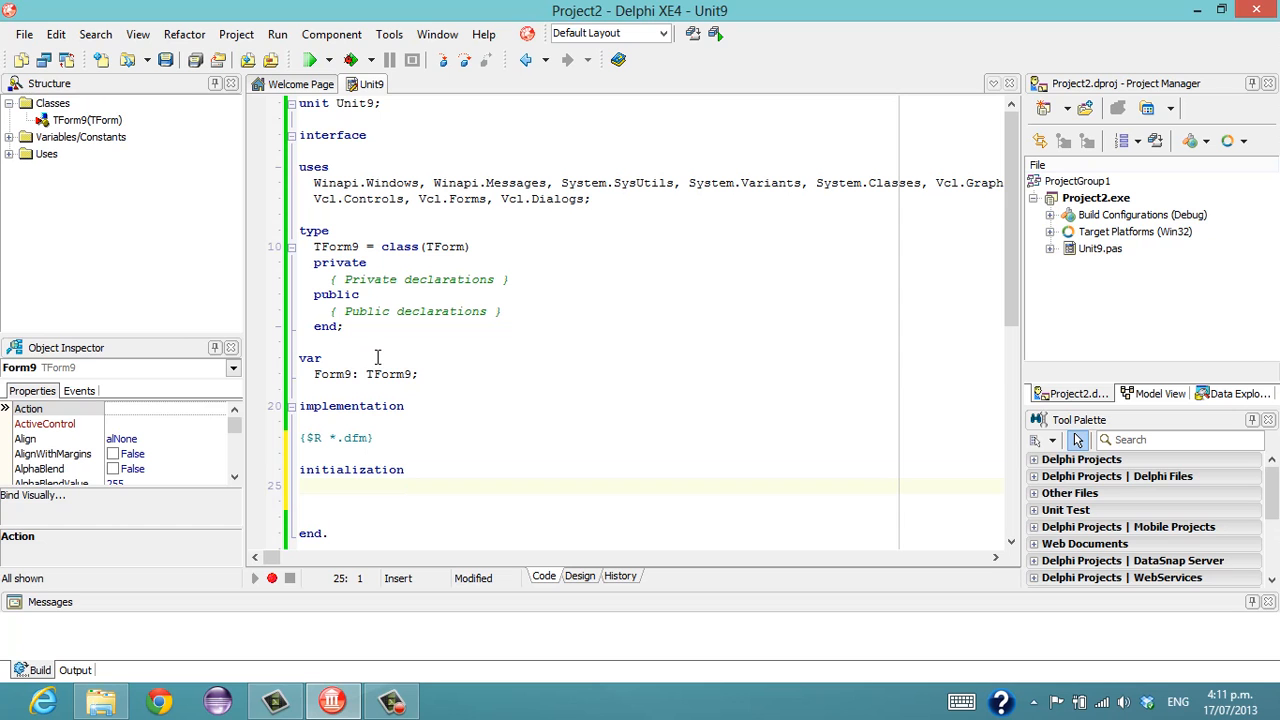
pyautogui.write('e')
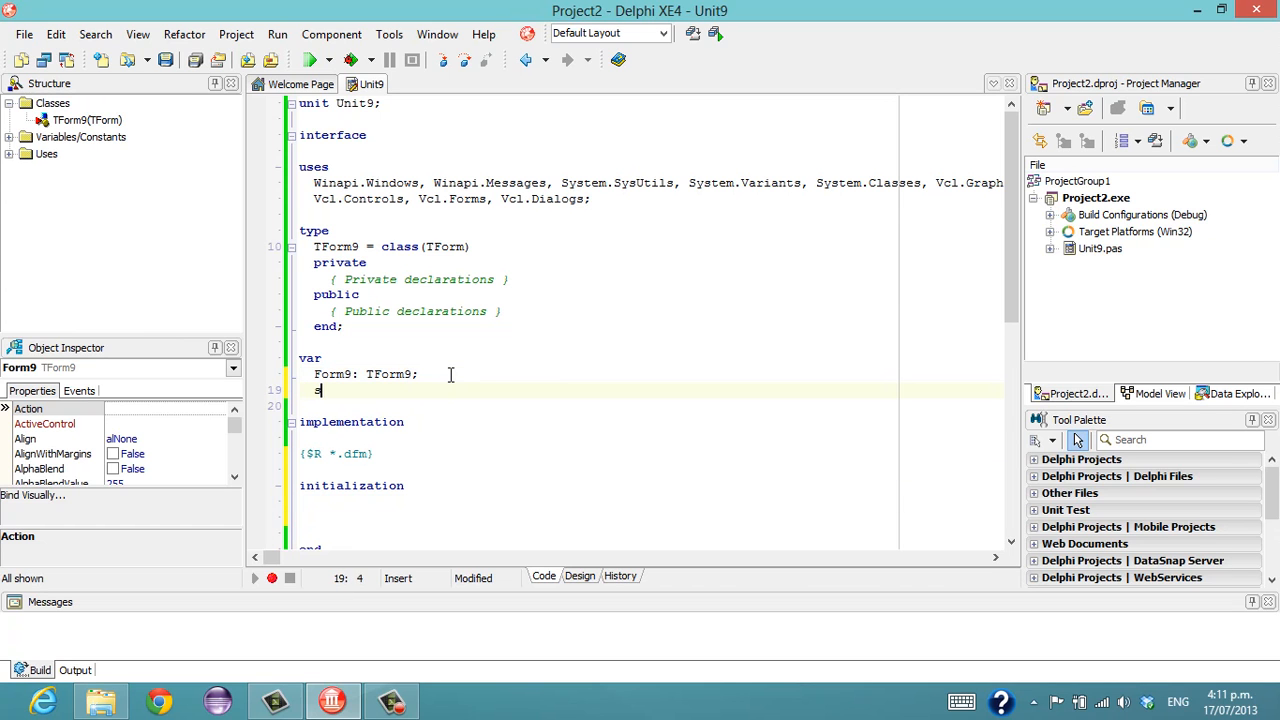
pyautogui.write(': TStringLIst;')
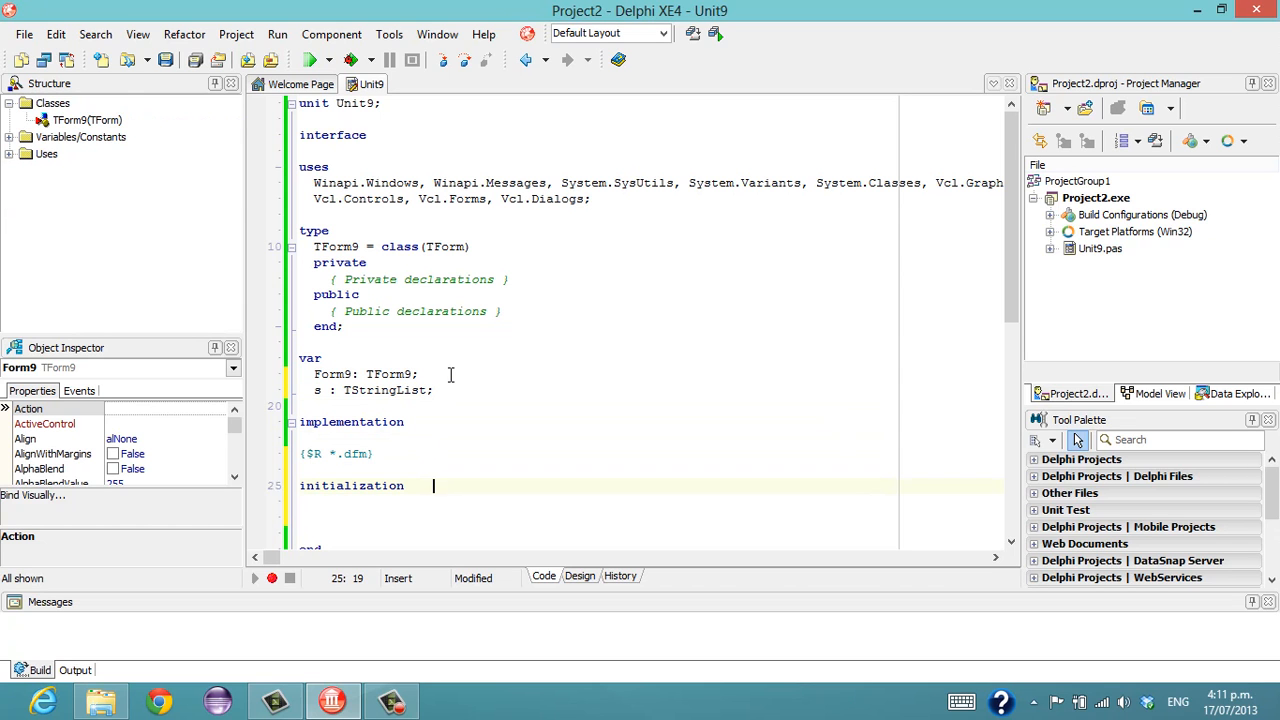
# Write s := TStringList.Create and begin the finalization keyword.
pyautogui.write('s :=')
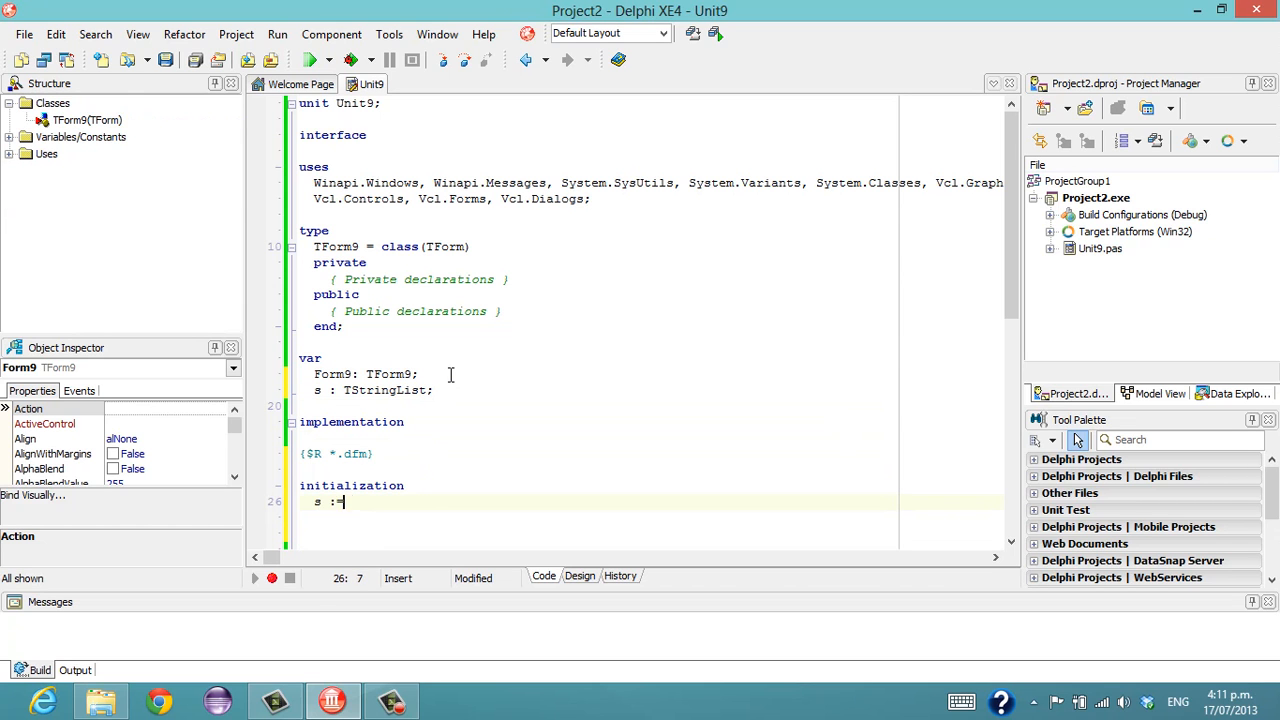
pyautogui.write('TStringList.Create;')
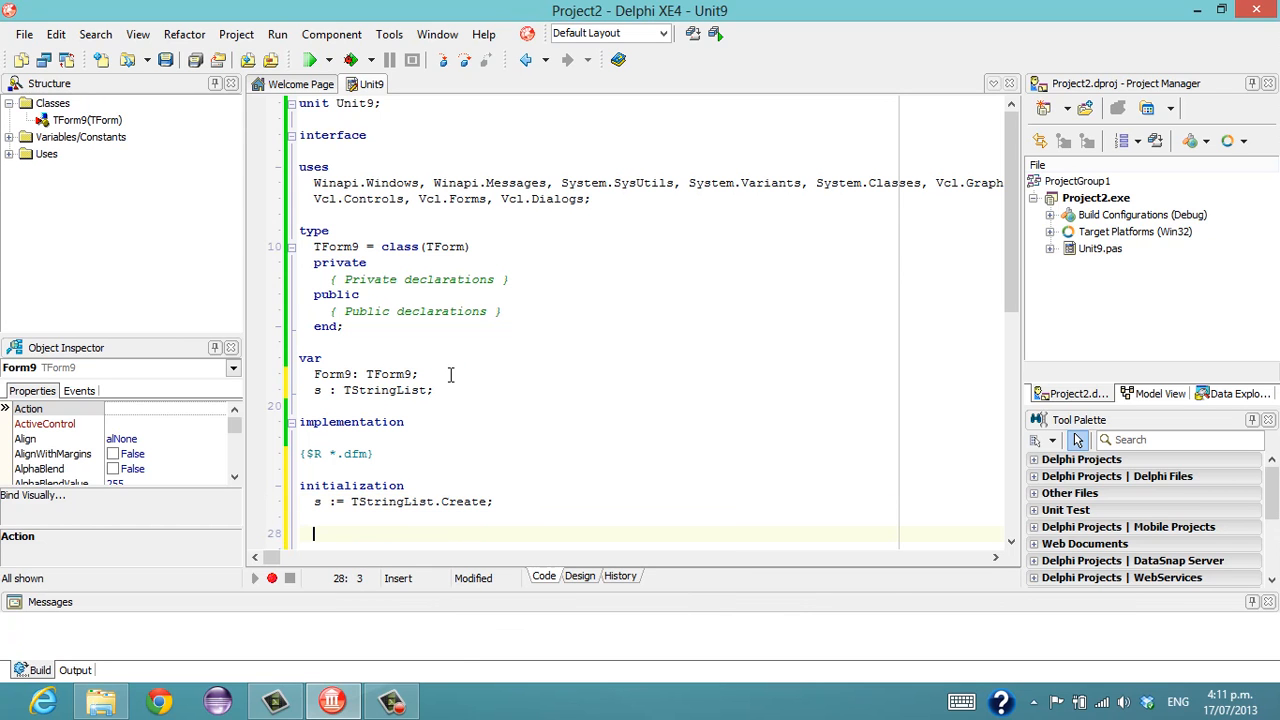
pyautogui.write('finalization')
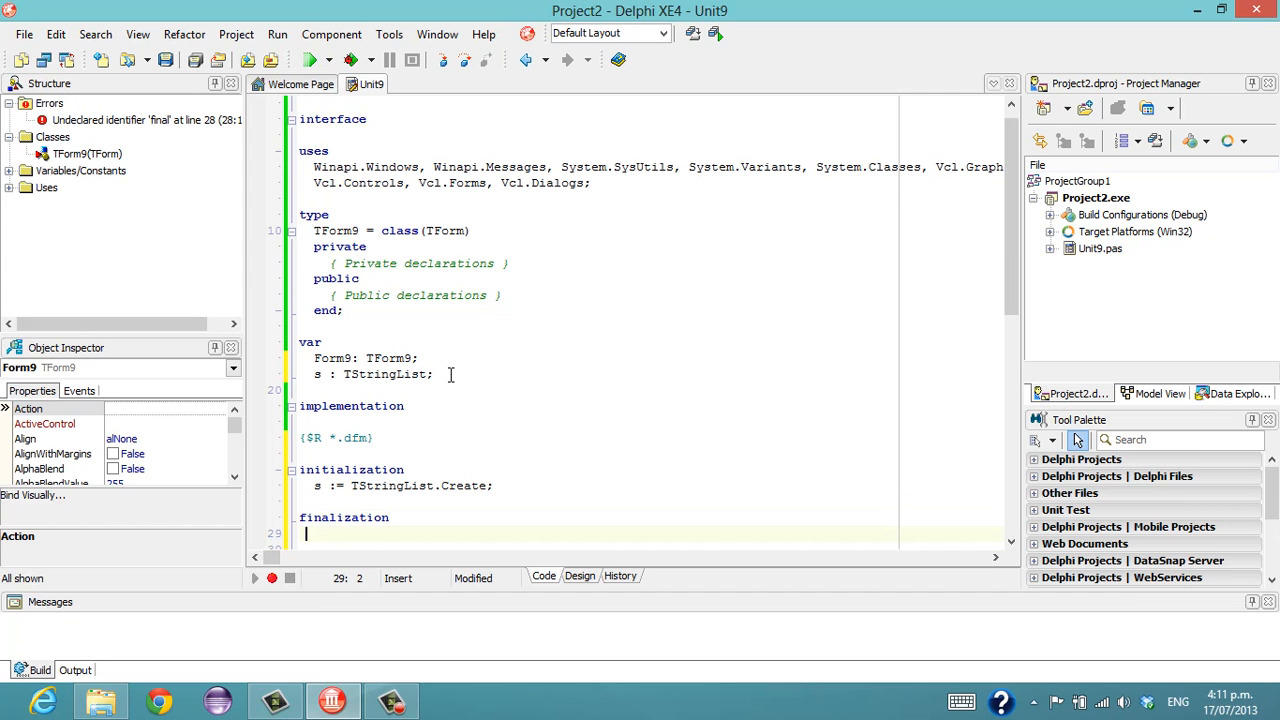
# Free s in finalization and add '1', '2', '3' to the list in initialization.
pyautogui.write('s.Free;')
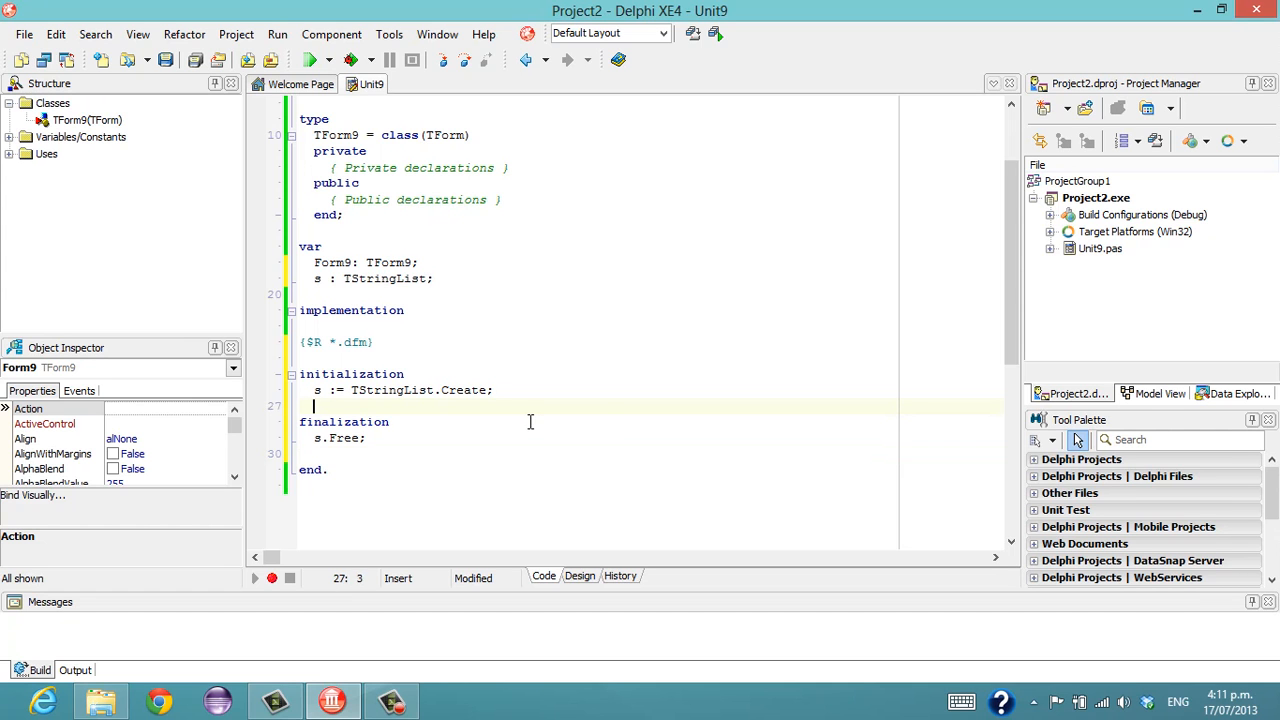
pyautogui.write('s.Add(')
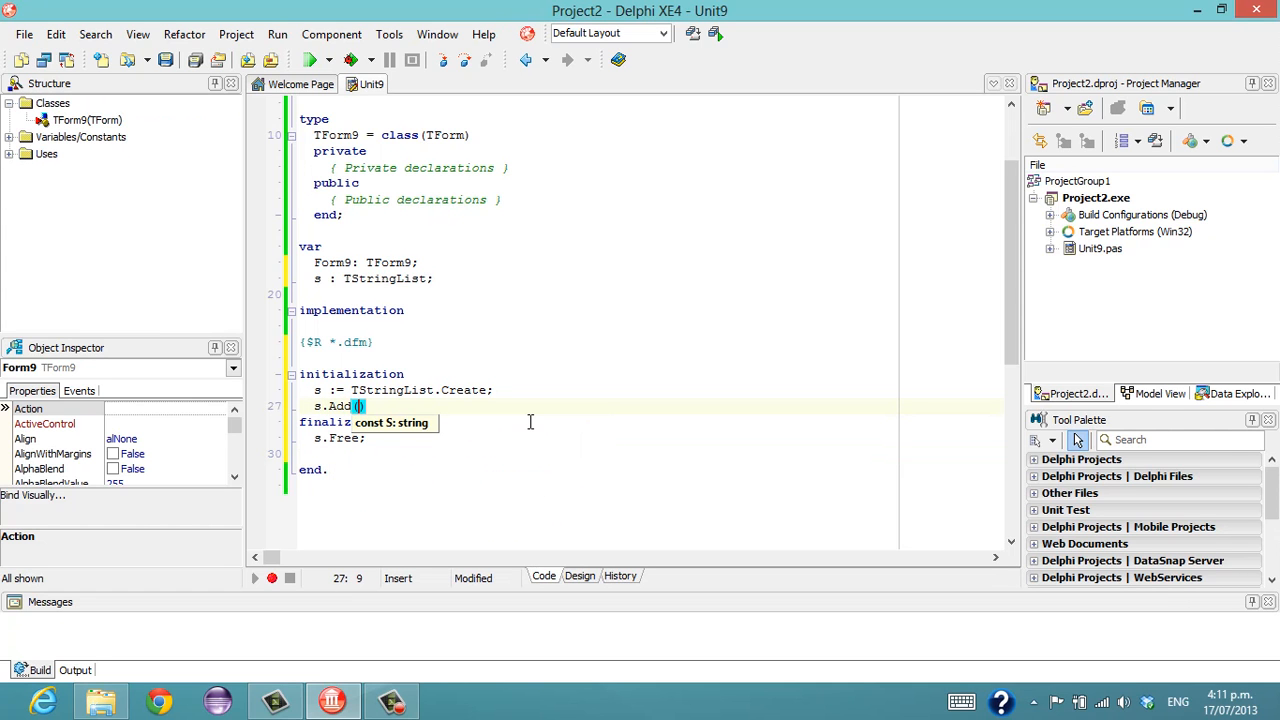
pyautogui.write("'');")
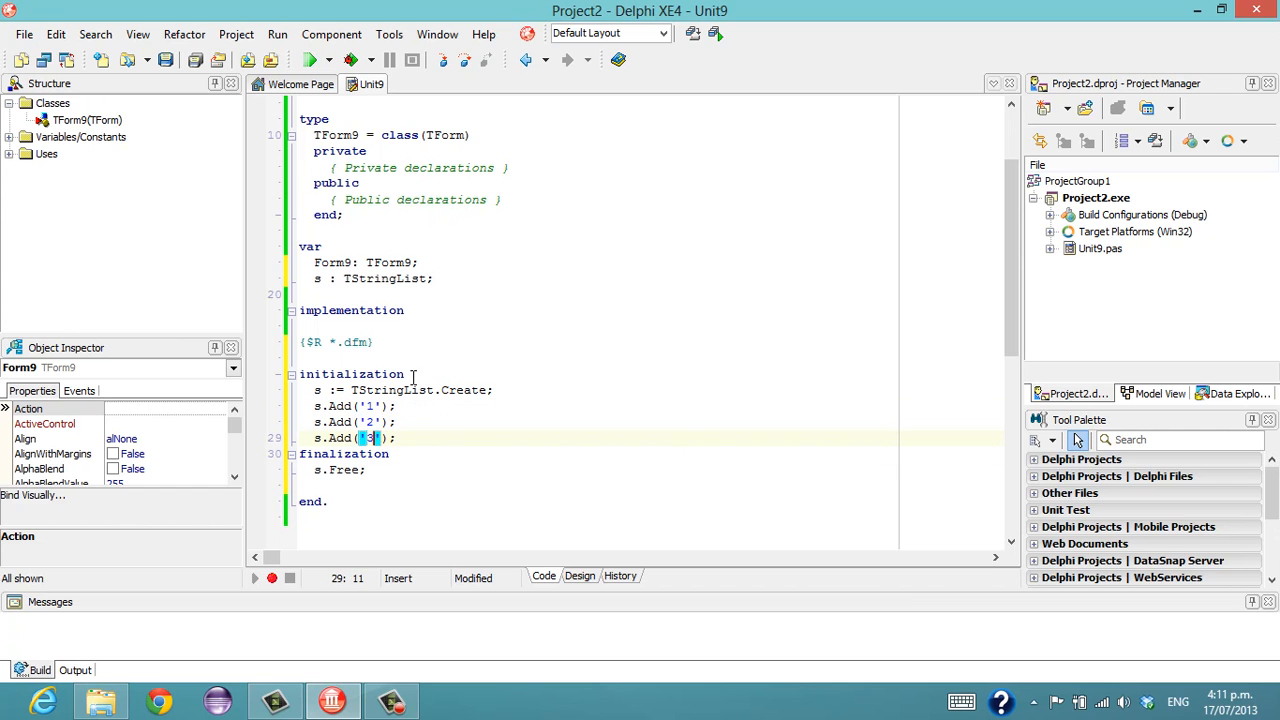
pyautogui.scroll(3)
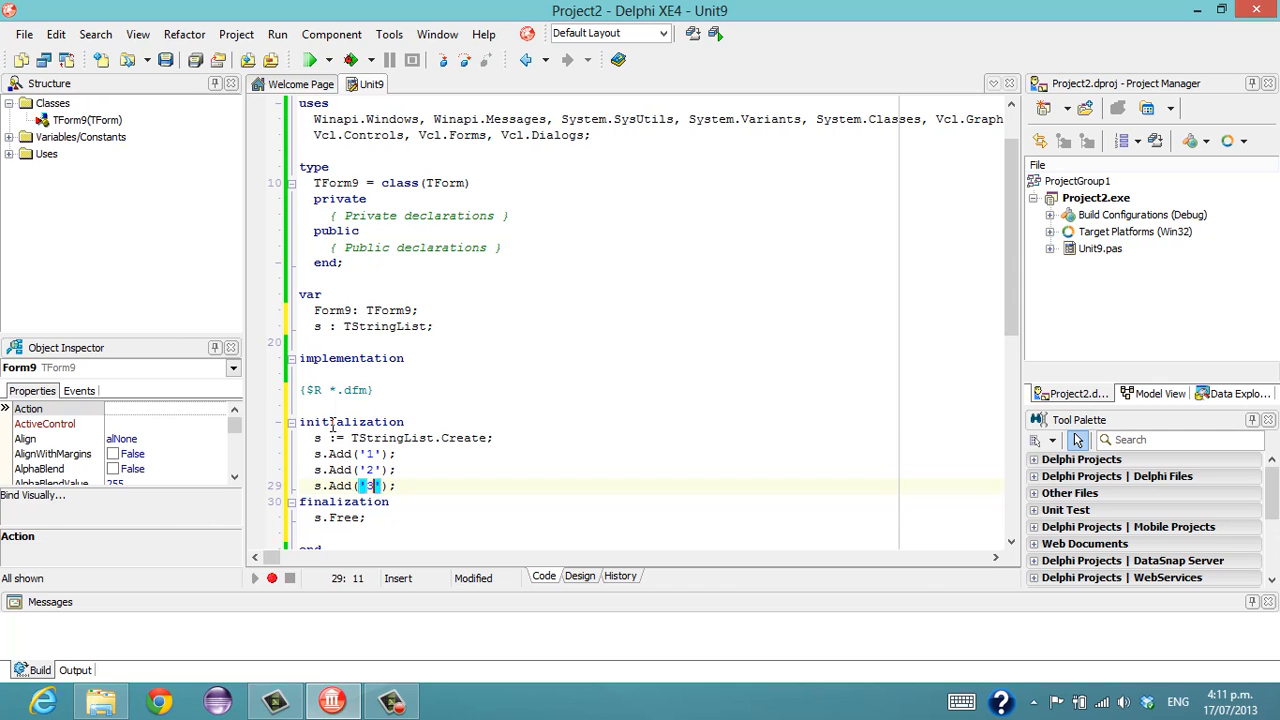
# Drop a TButton from the Tool Palette onto Form9 in the designer.
pyautogui.doubleClick(350, 420)
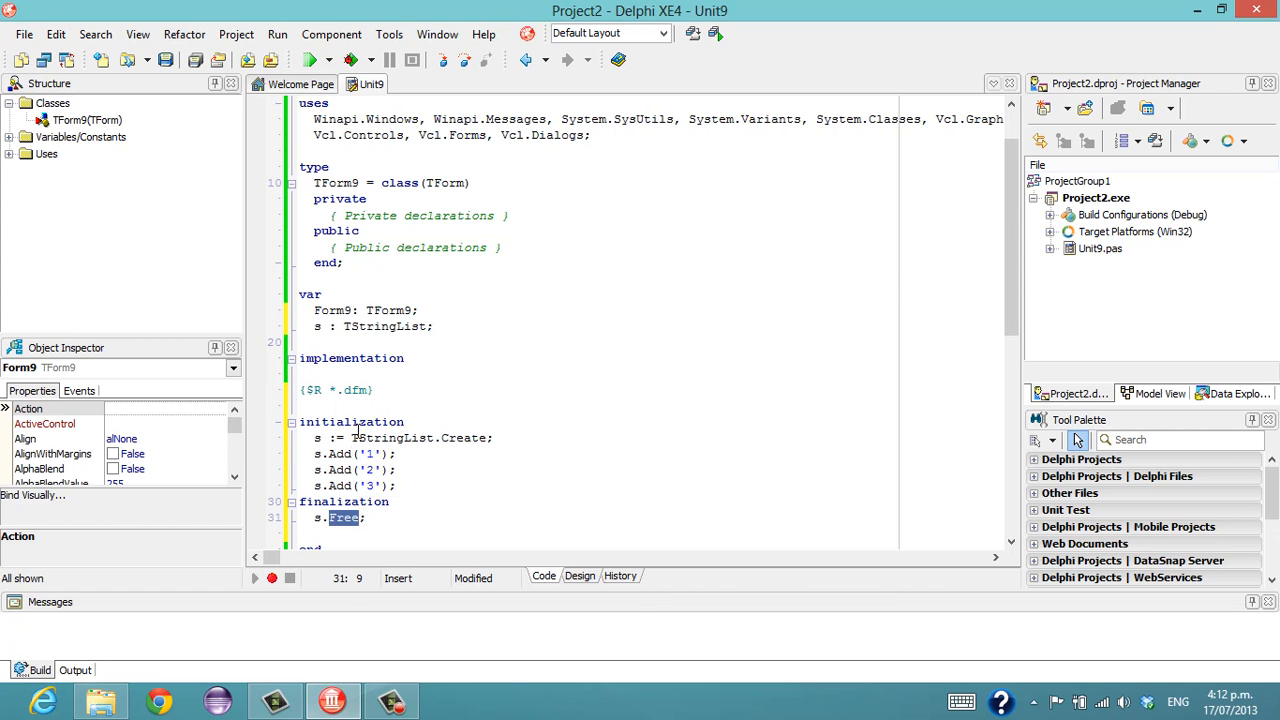
pyautogui.click(420, 390)
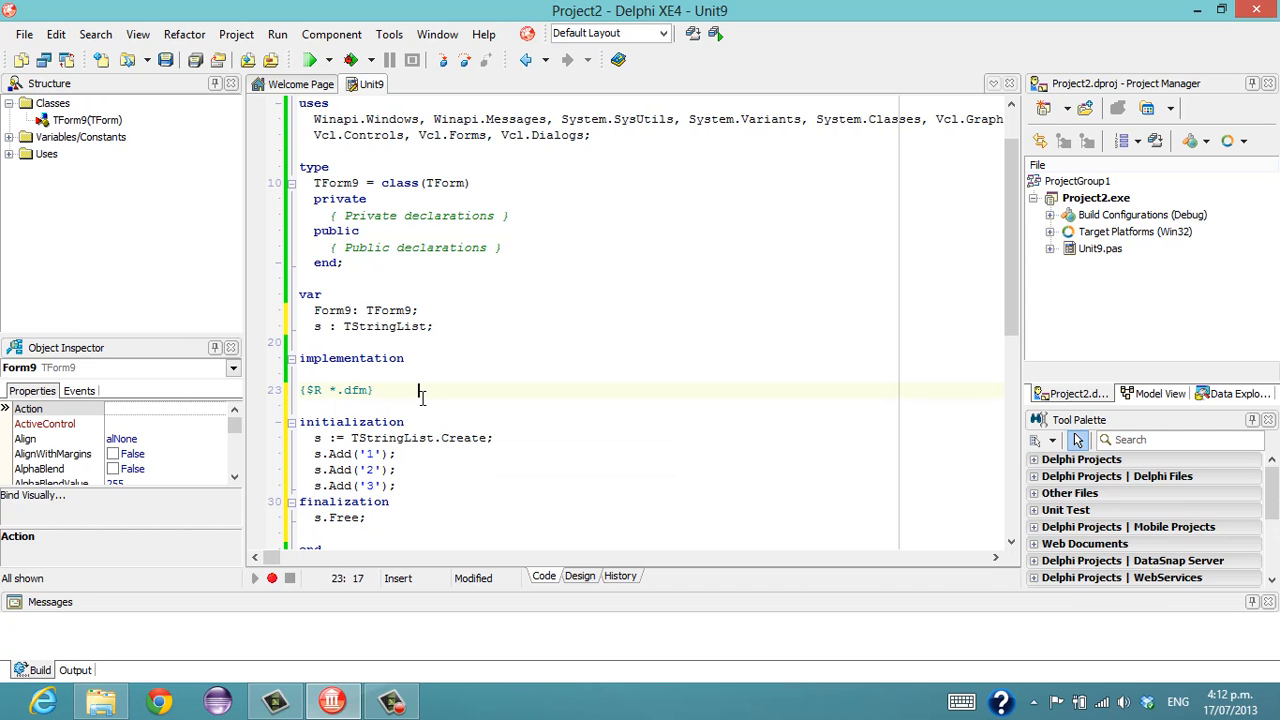
pyautogui.click(580, 576)
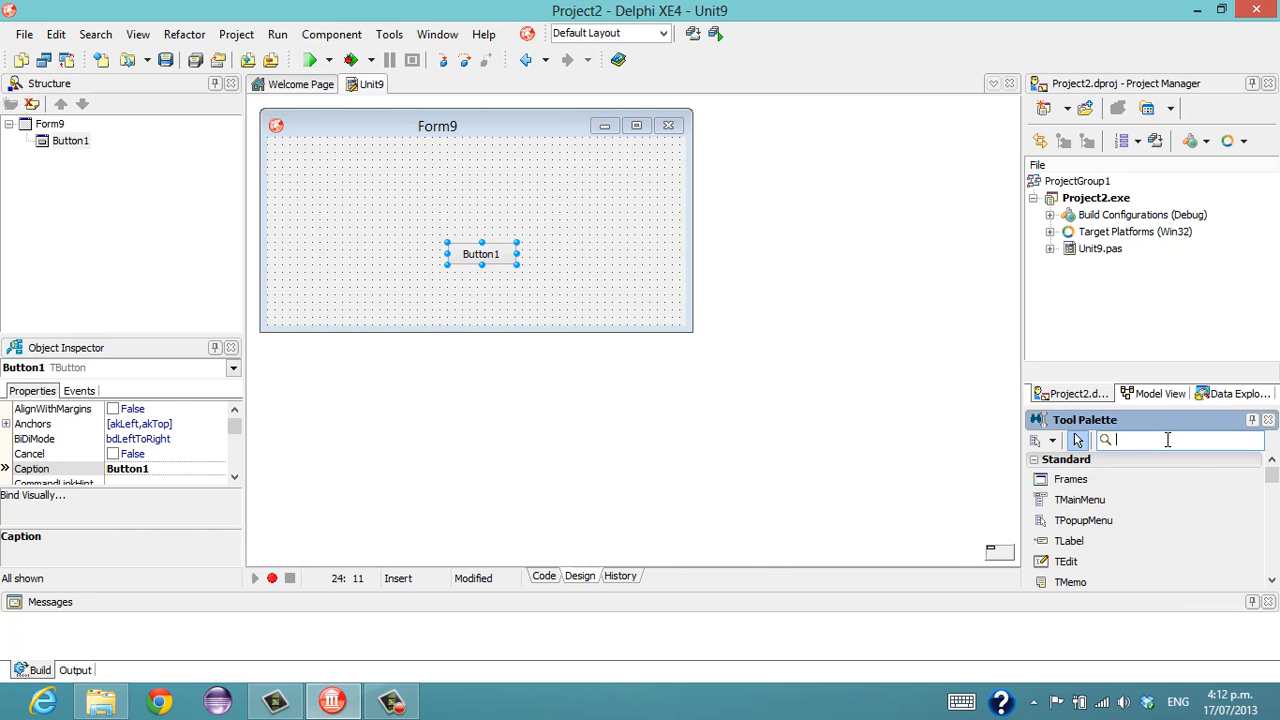
# Reposition Button1 and make its click handler call ShowMessage(s.Text).
pyautogui.moveTo(480, 252); pyautogui.dragTo(376, 200)
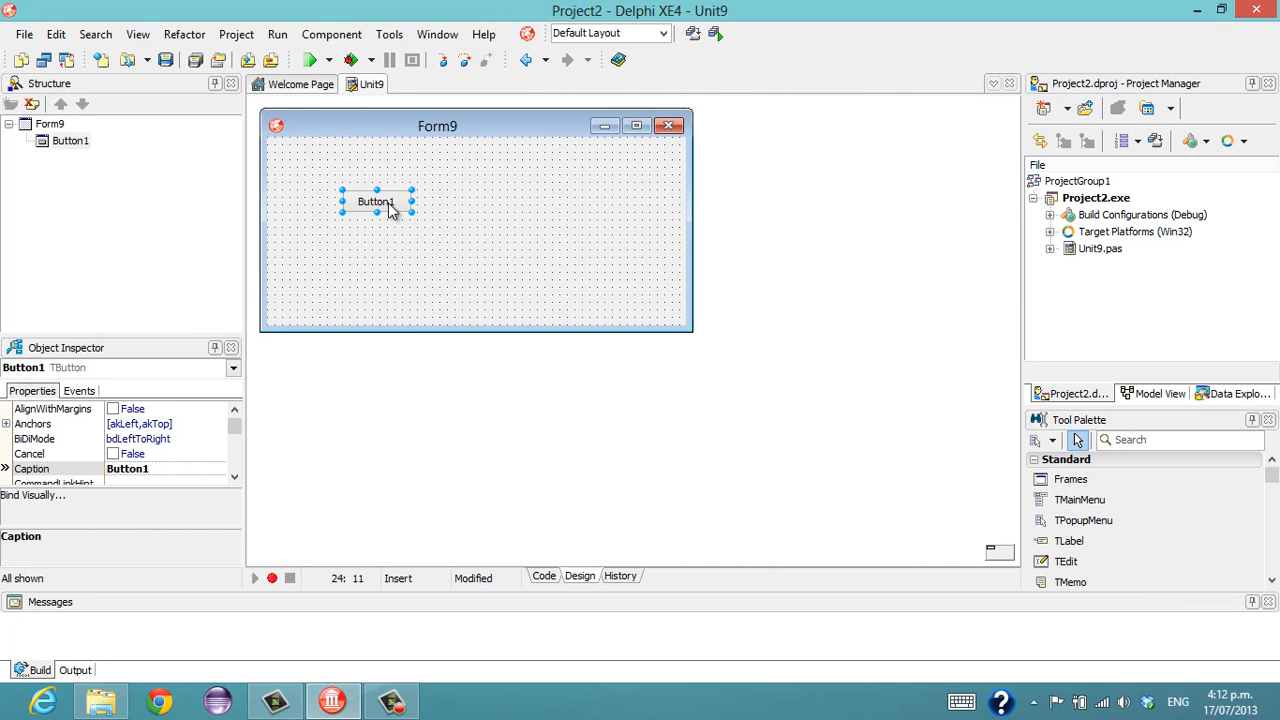
pyautogui.click(544, 576)
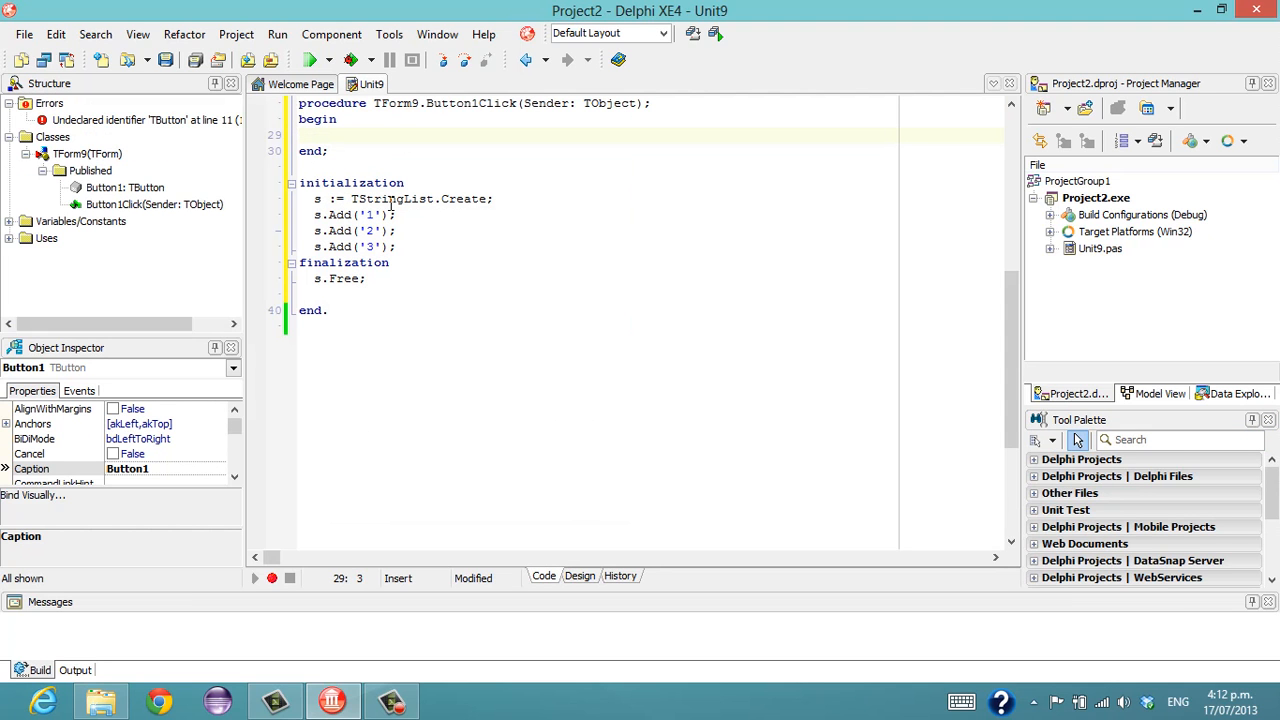
pyautogui.write('ShowMessage(')
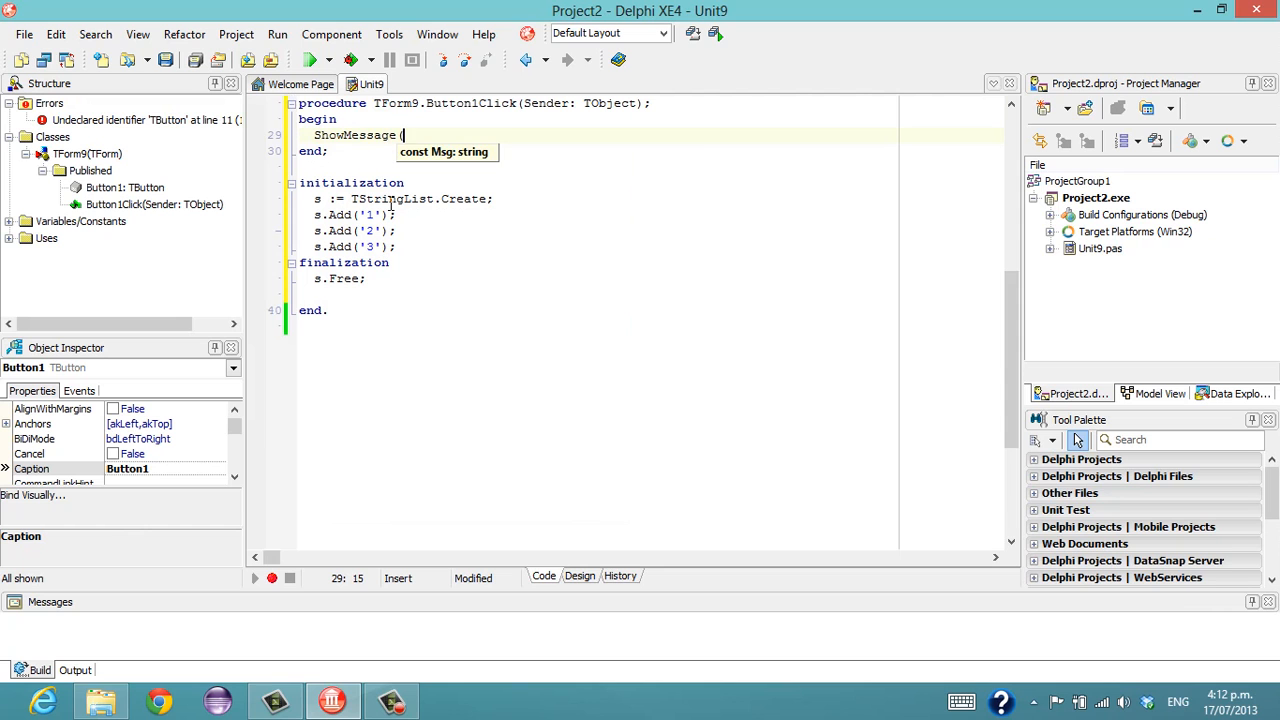
pyautogui.write('s.Text')
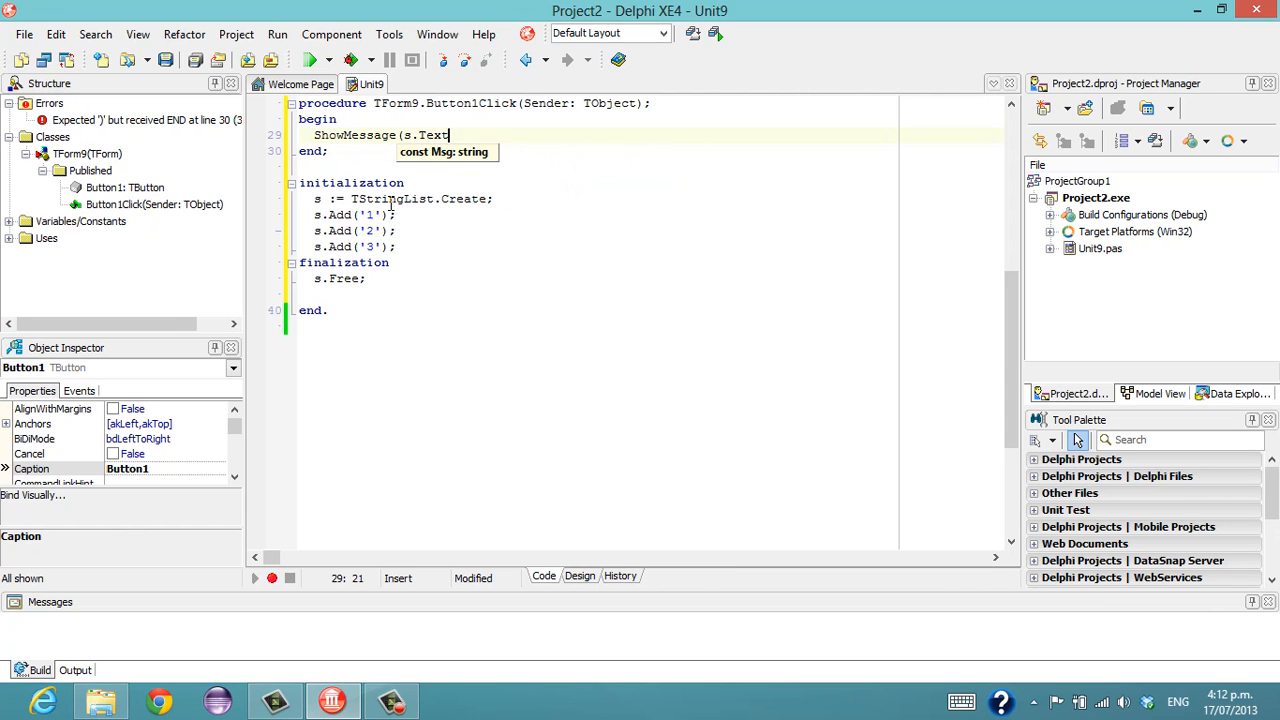
pyautogui.write(');')
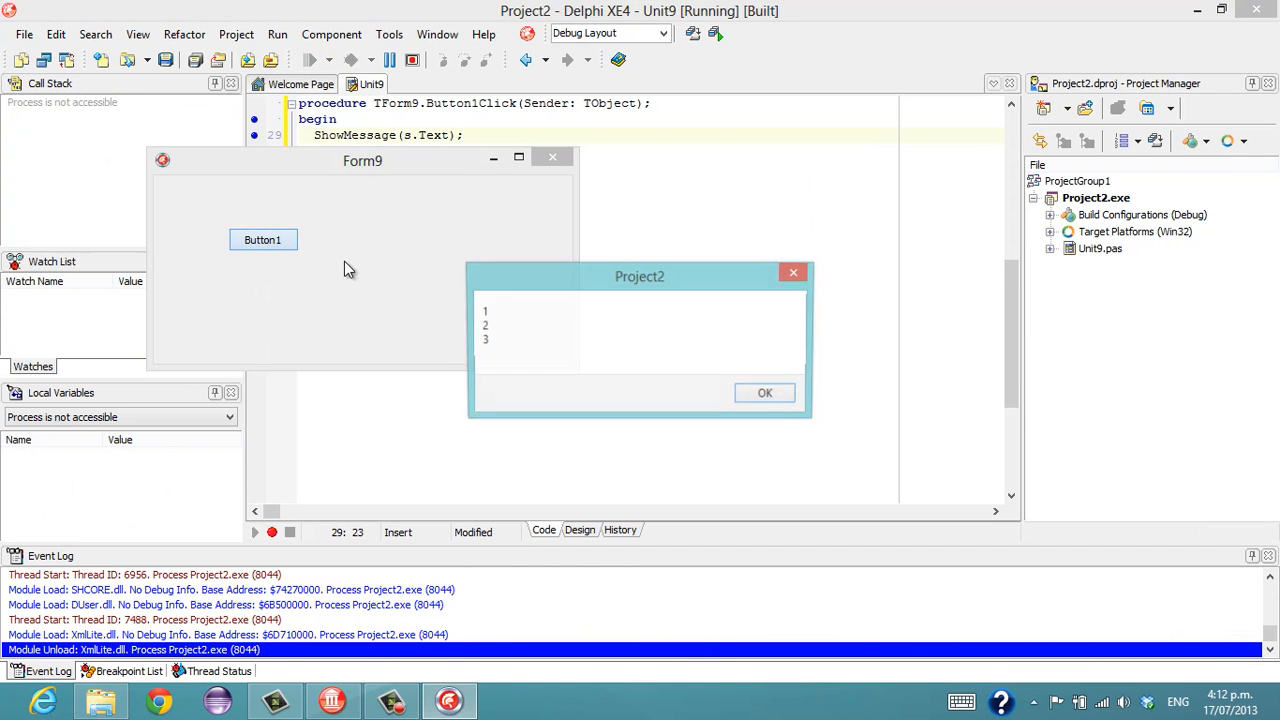
# Run Project2, dismiss the 1, 2, 3 message and close the running Form9.
pyautogui.click(764, 392)
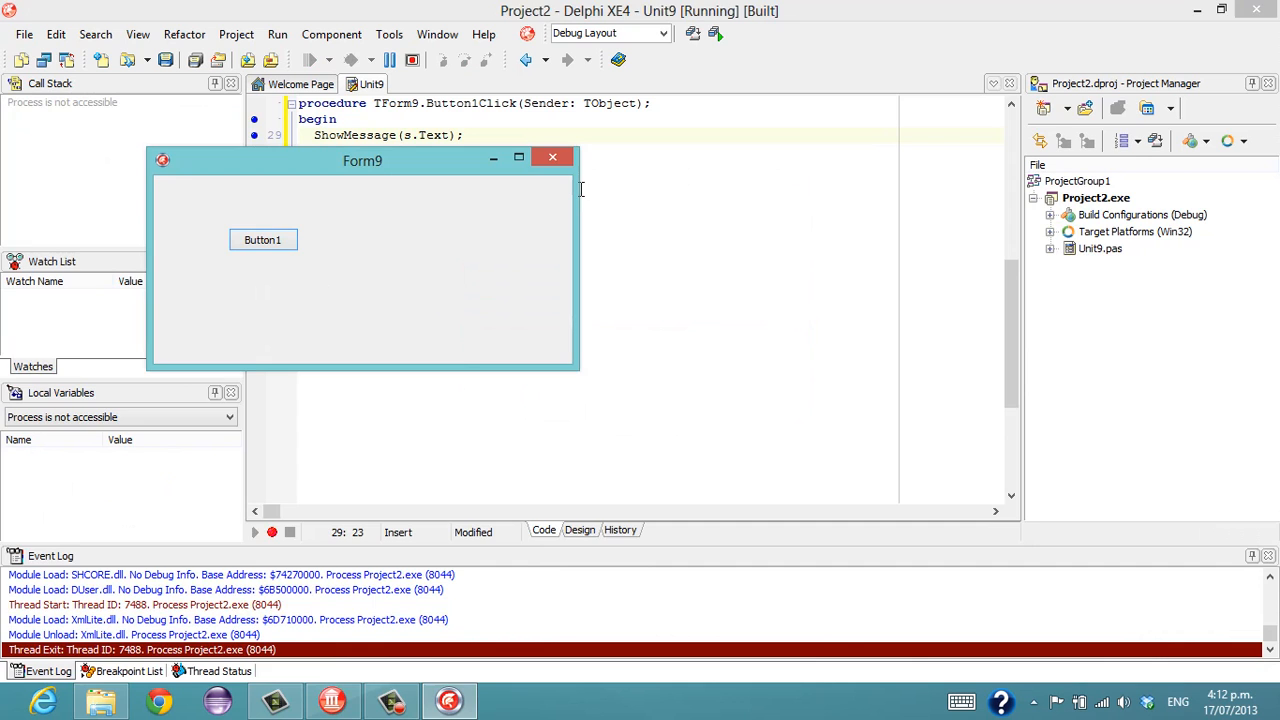
pyautogui.click(552, 156)
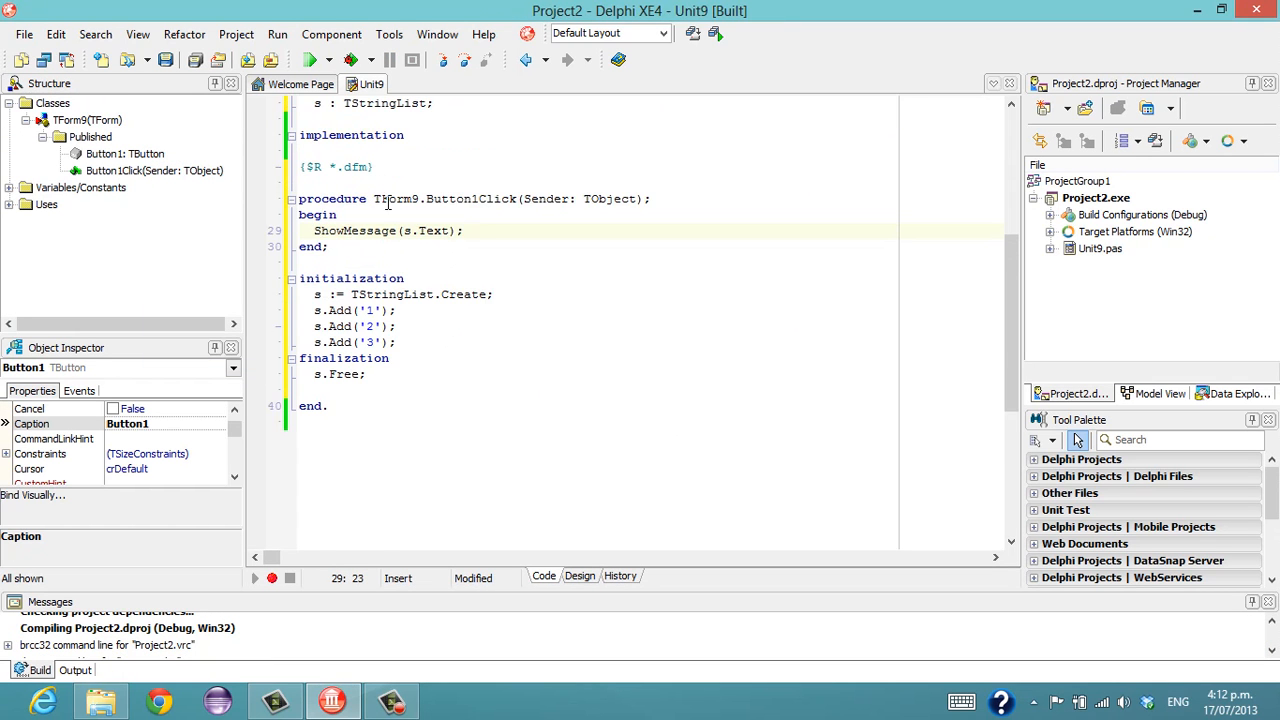
pyautogui.scroll(3)
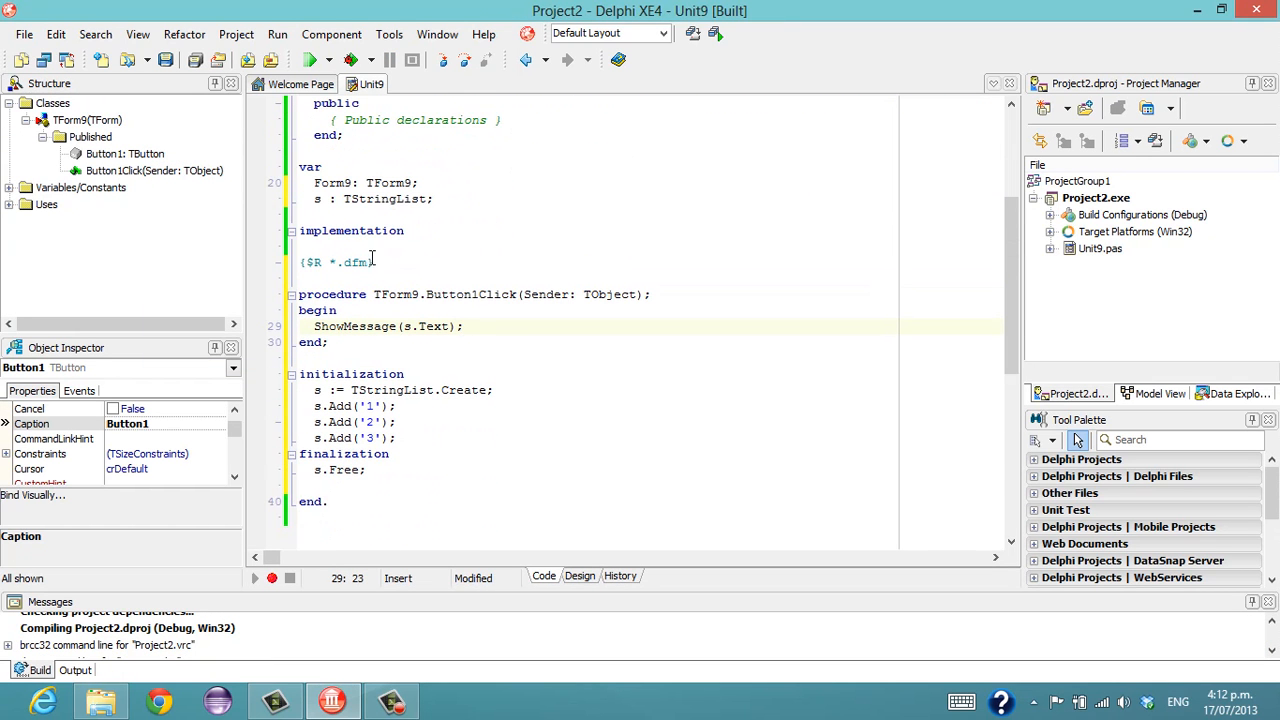
pyautogui.moveTo(402, 412)
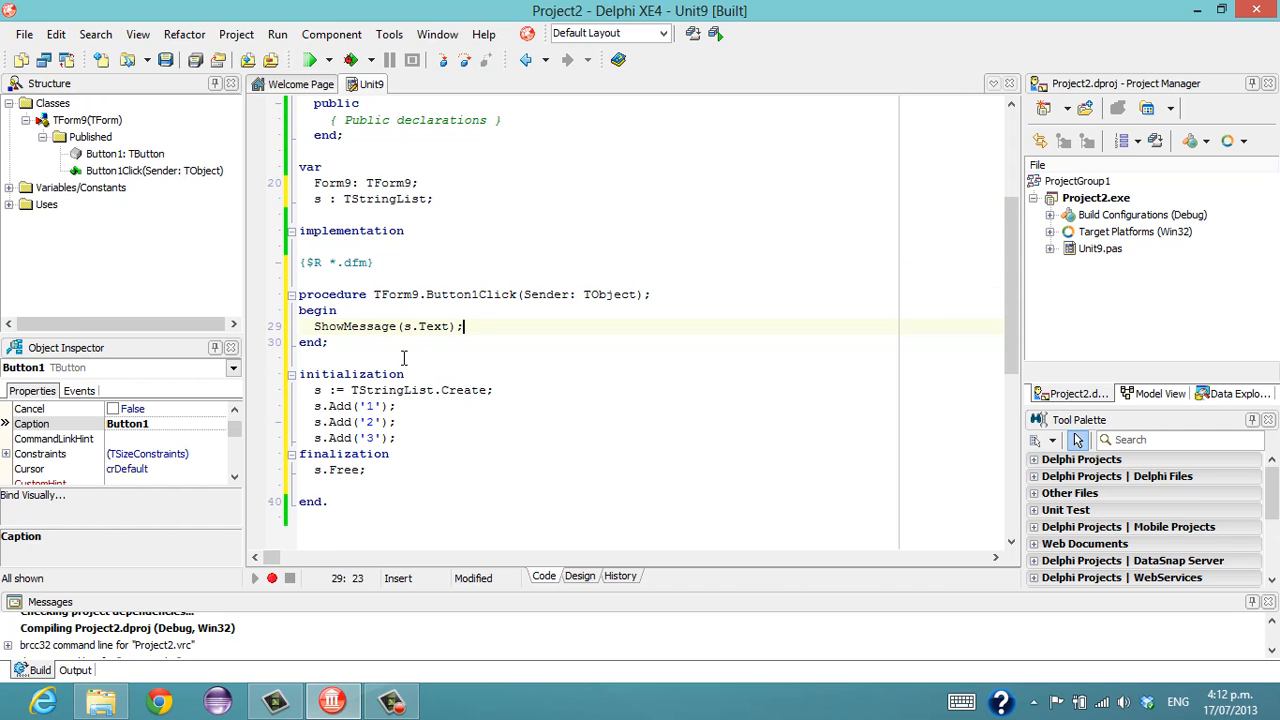
pyautogui.moveTo(348, 368)
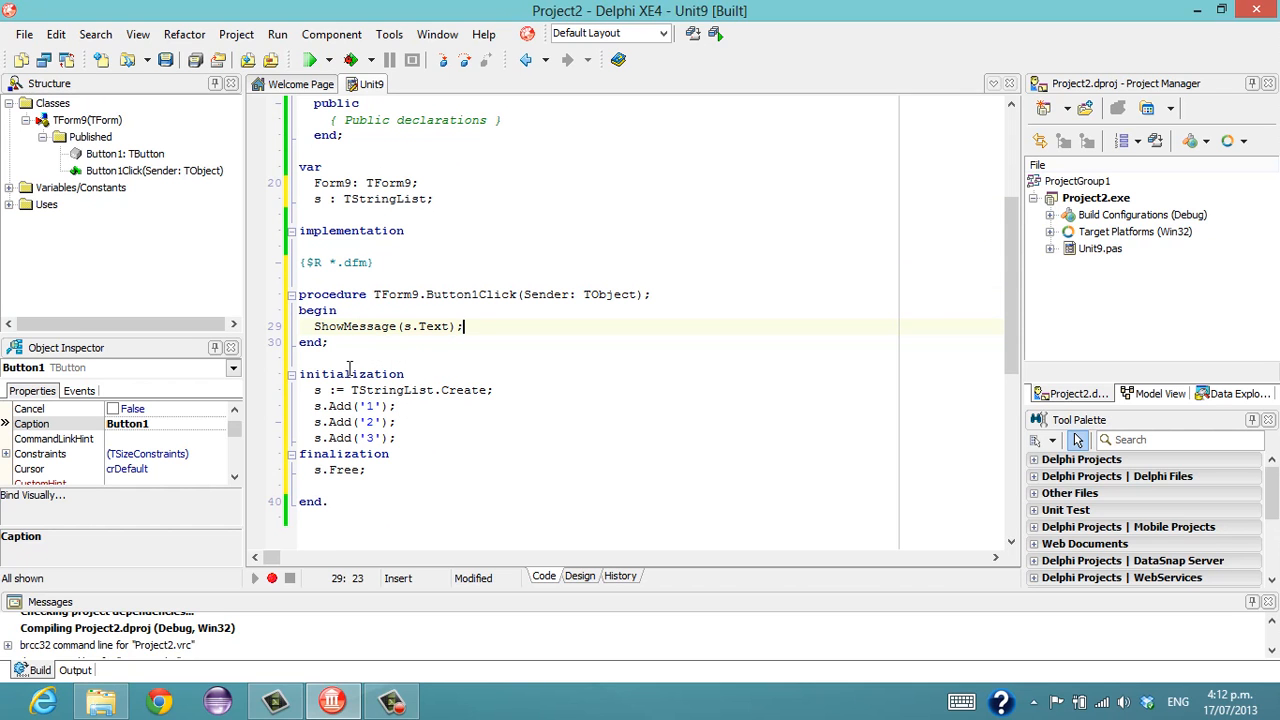
pyautogui.moveTo(384, 368)
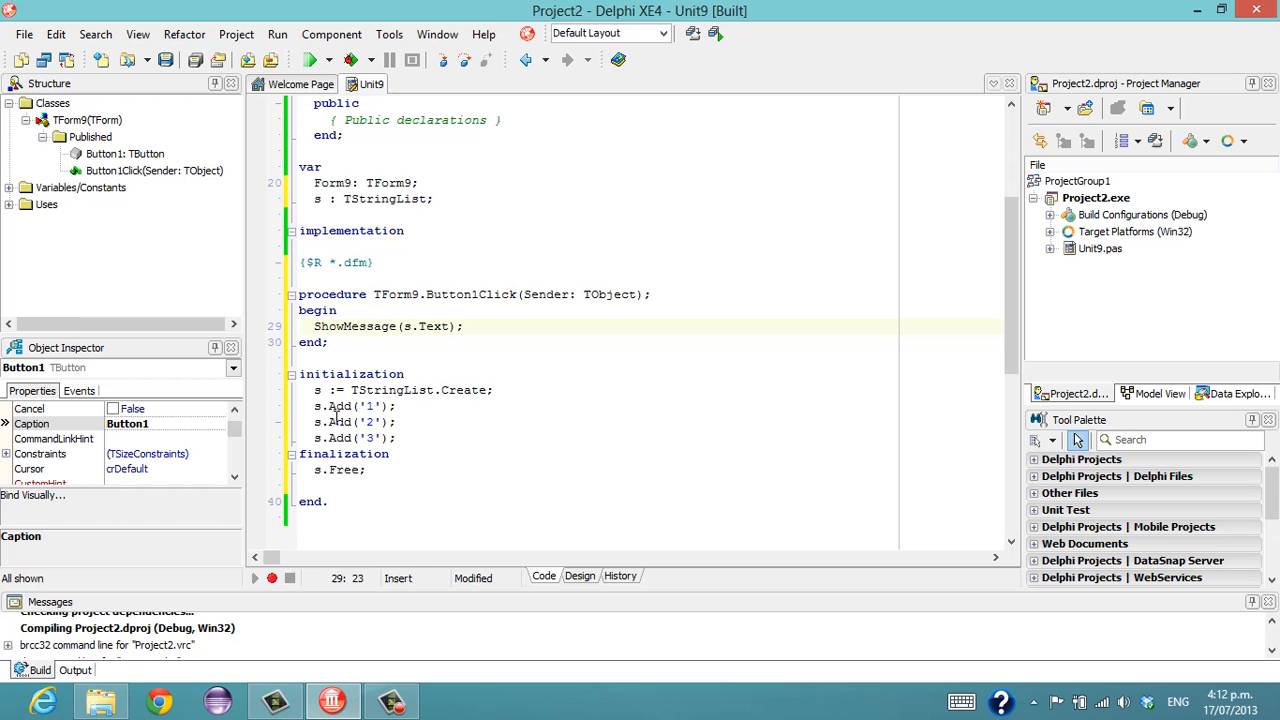
pyautogui.moveTo(410, 416)
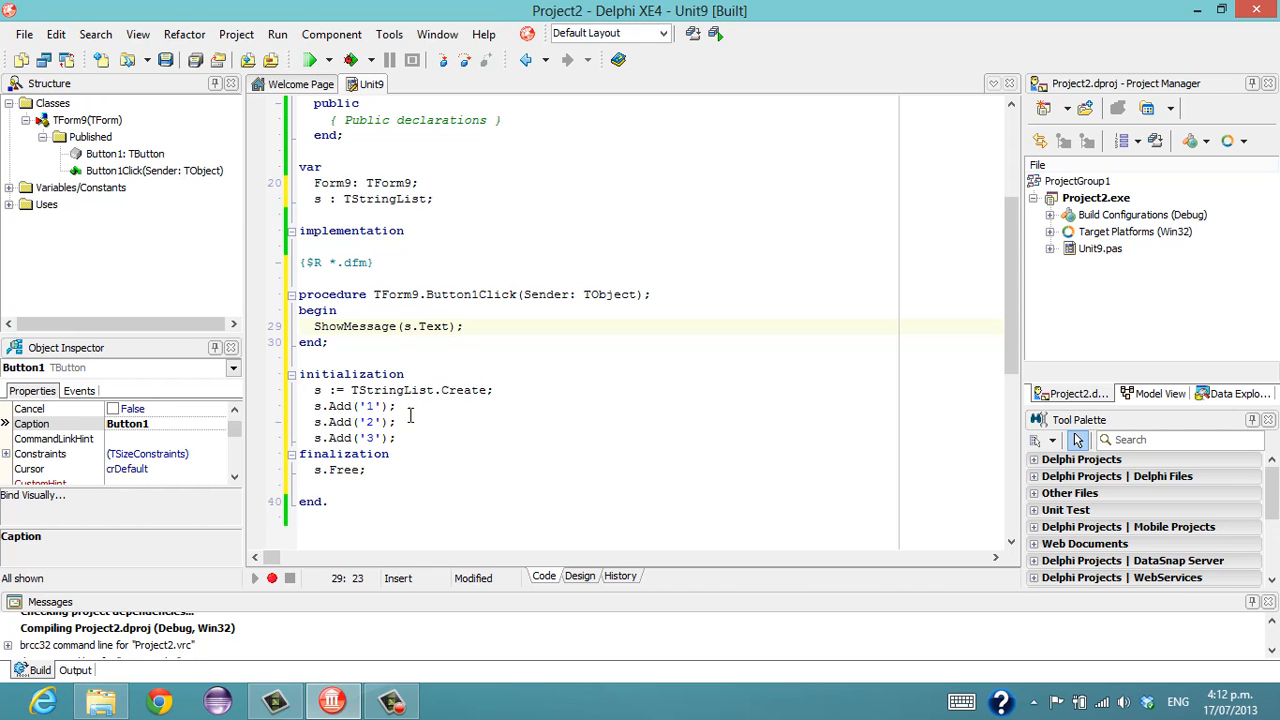
pyautogui.moveTo(418, 270)
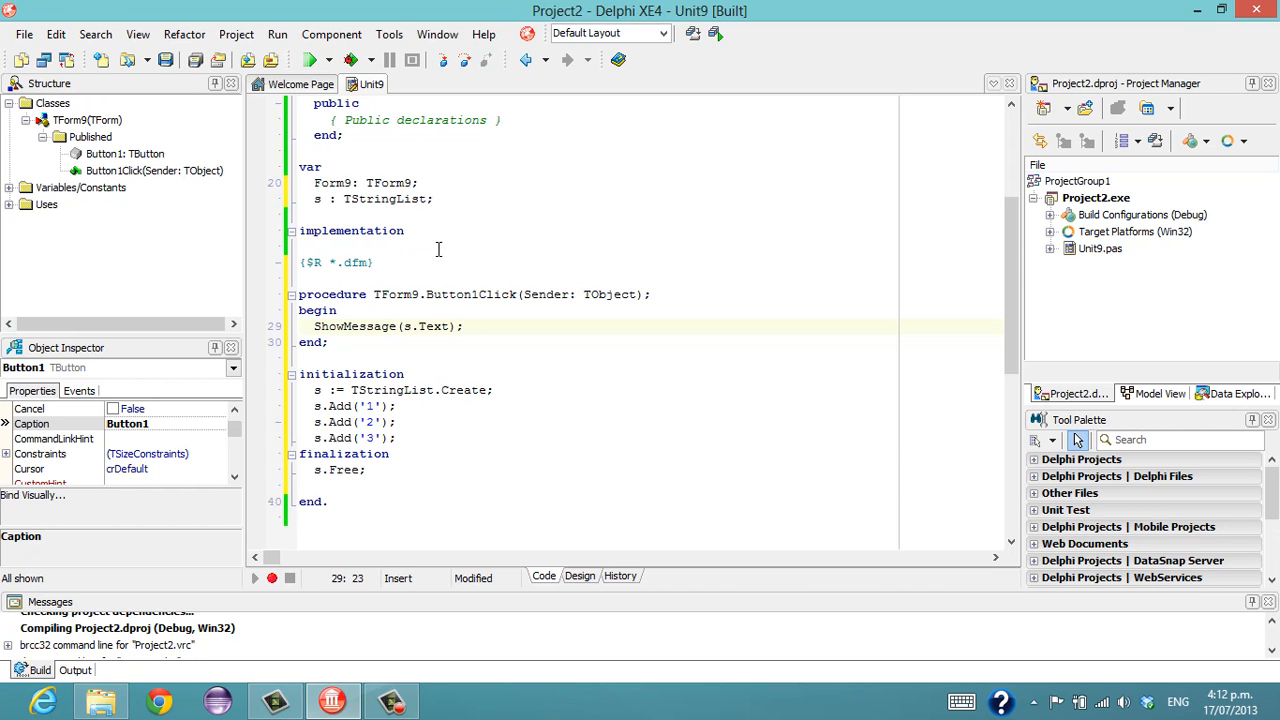
pyautogui.click(322, 374)
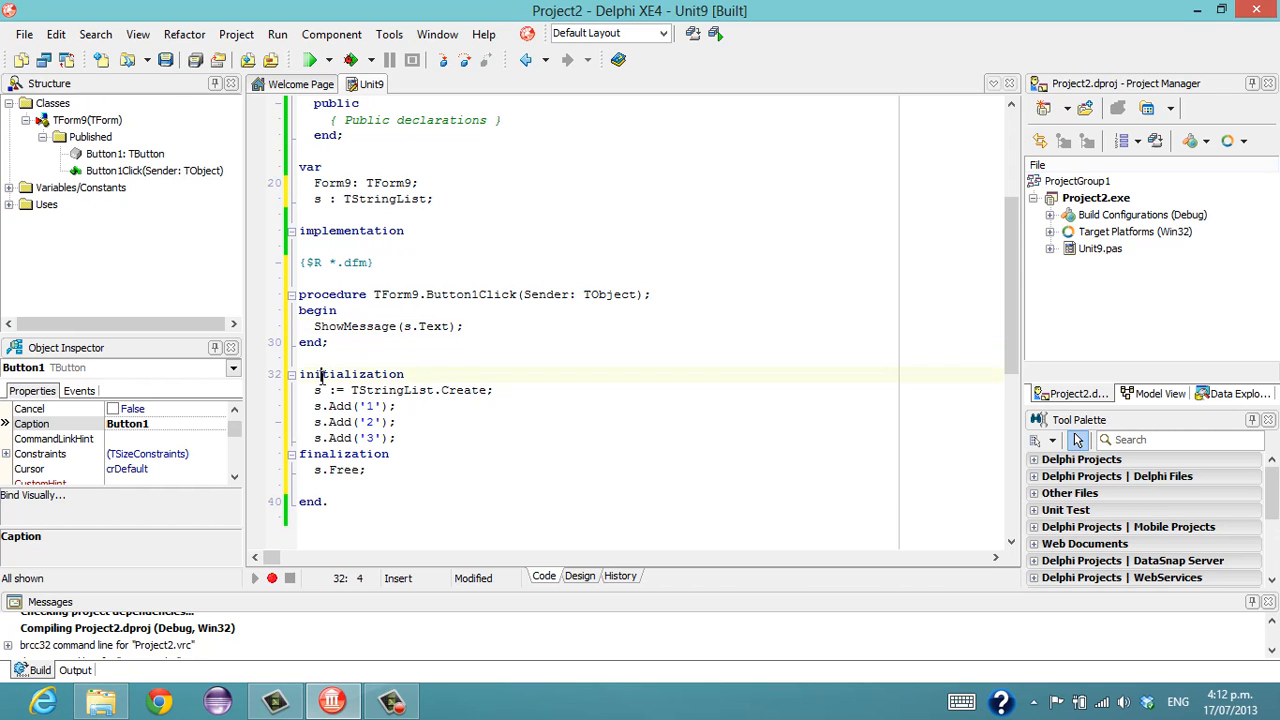
pyautogui.doubleClick(352, 374)
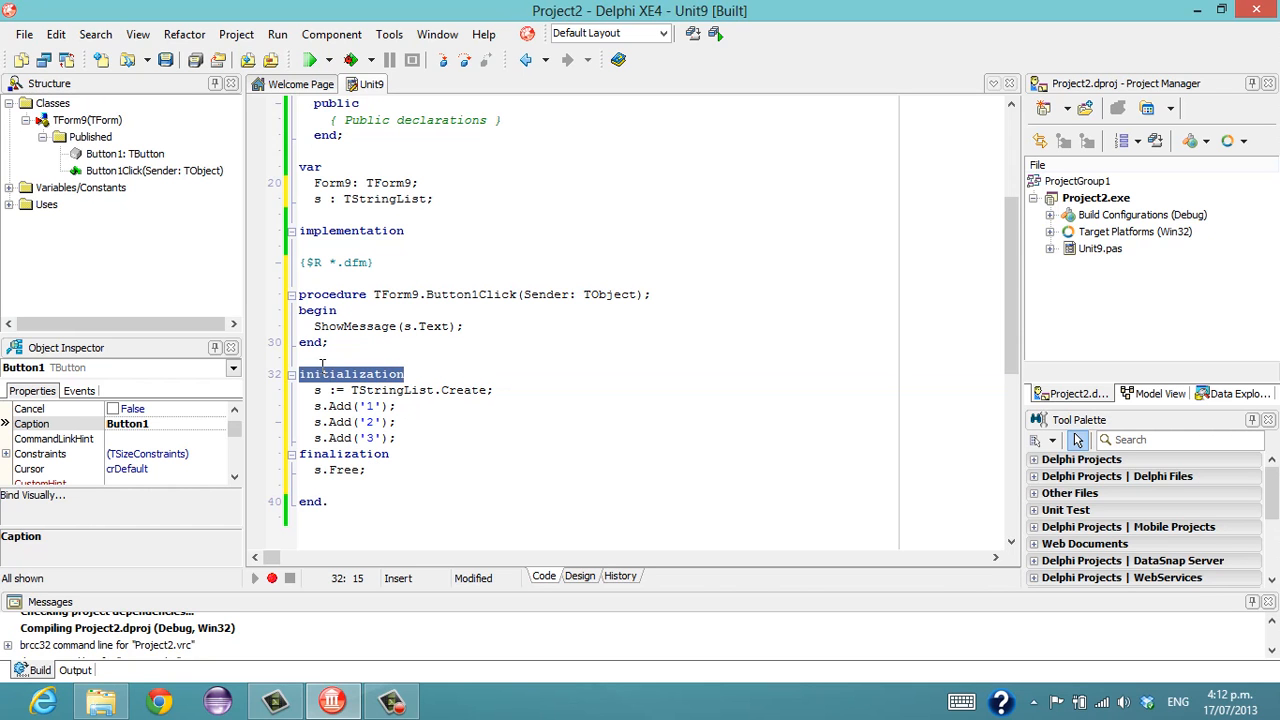
# Replace initialization with a begin block, run, and dismiss the 1, 2, 3 message.
pyautogui.write('be')
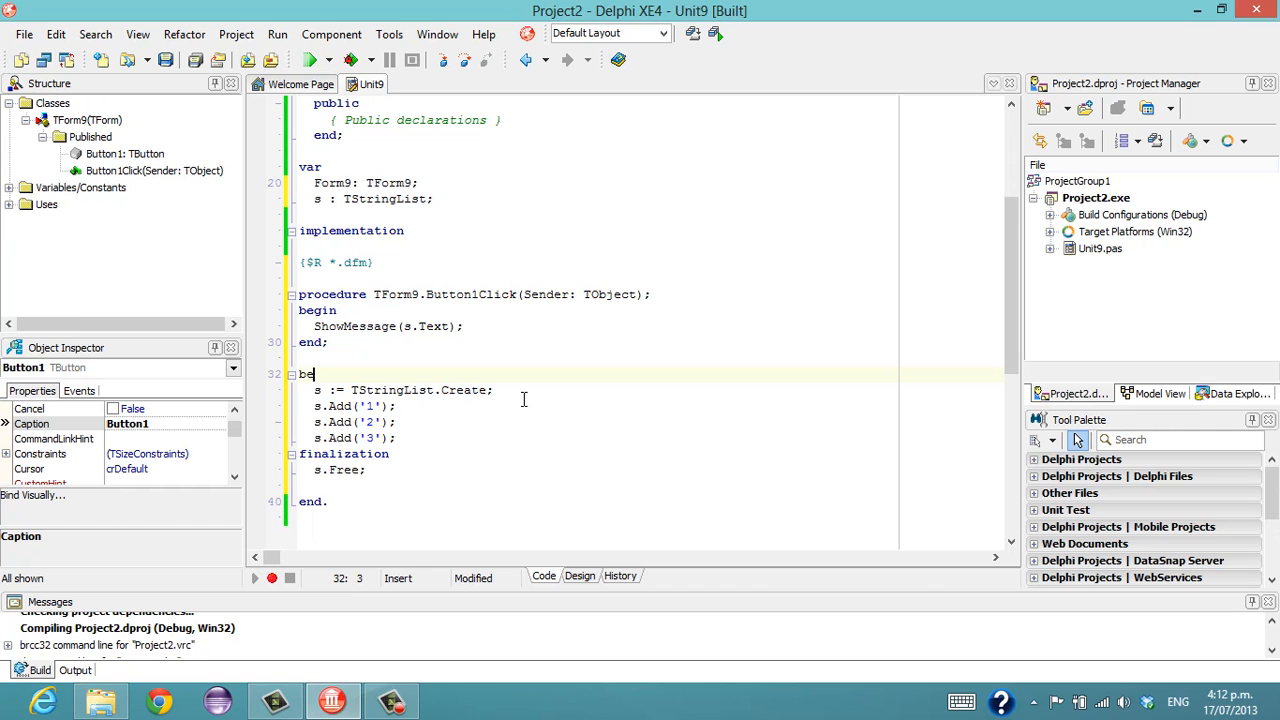
pyautogui.write('gin')
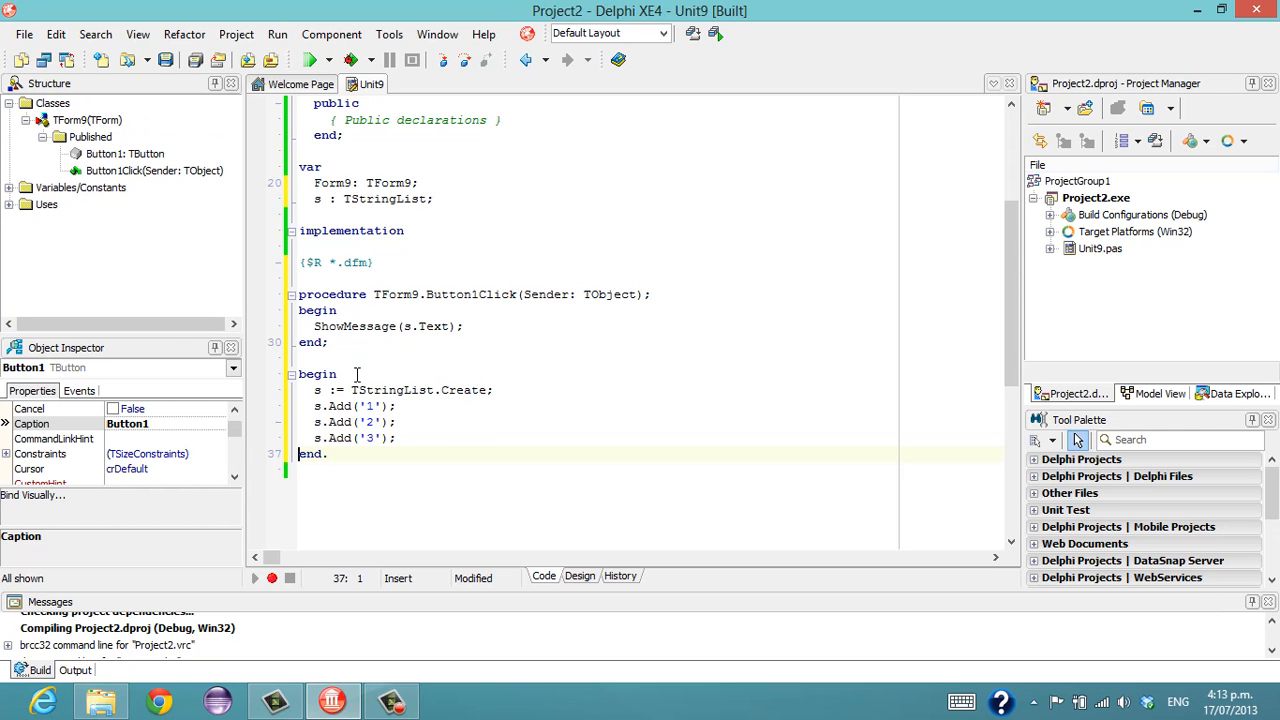
pyautogui.moveTo(422, 324)
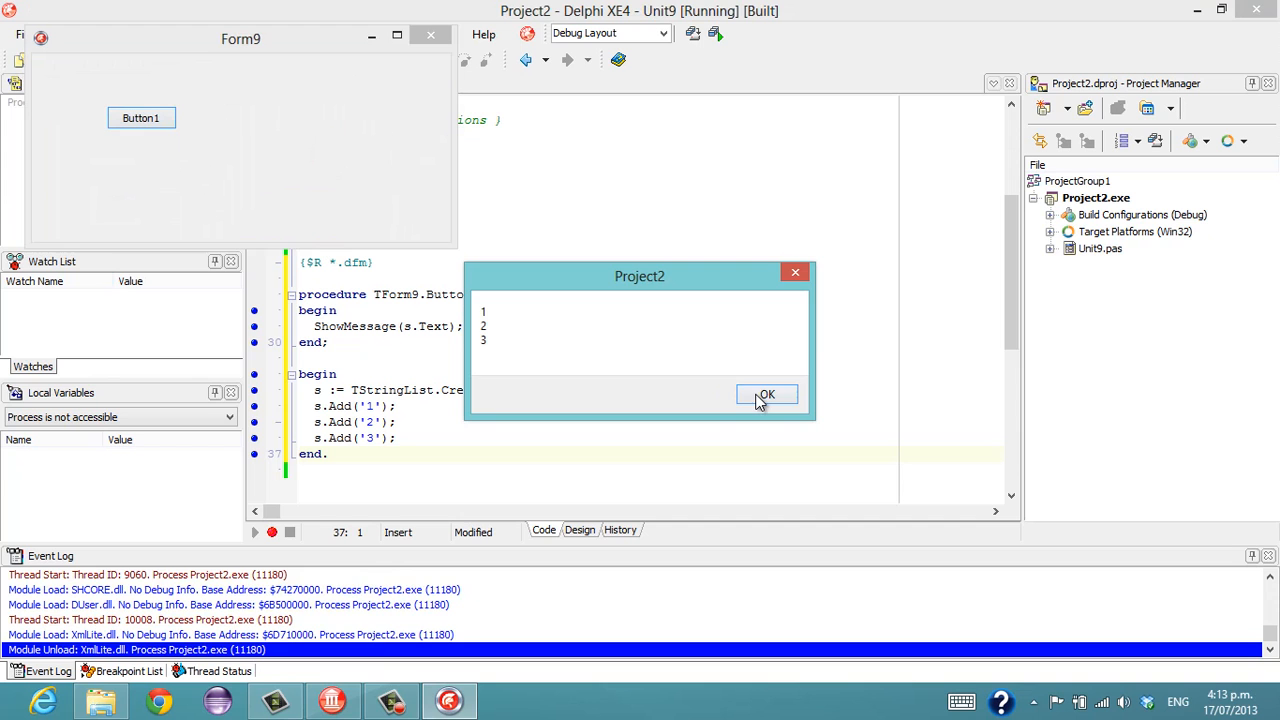
pyautogui.click(766, 392)
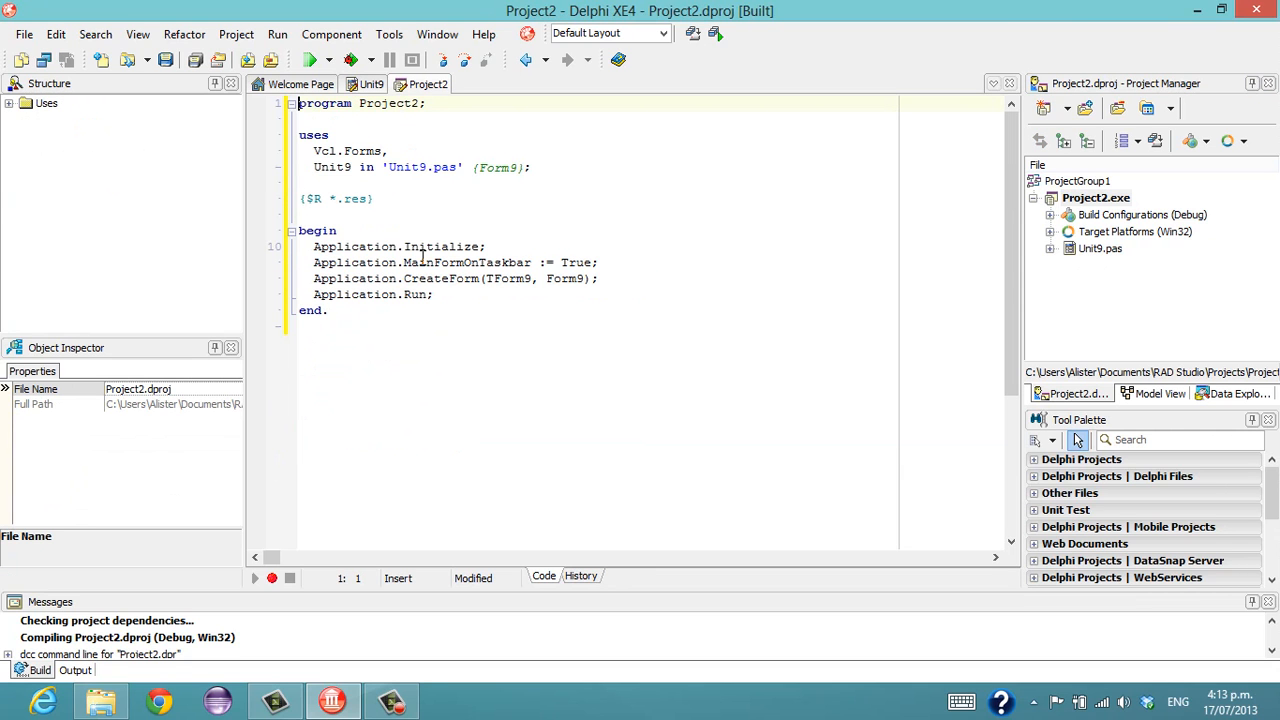
# View Project2.dpr's program source in a new editor tab.
pyautogui.doubleClick(316, 230)
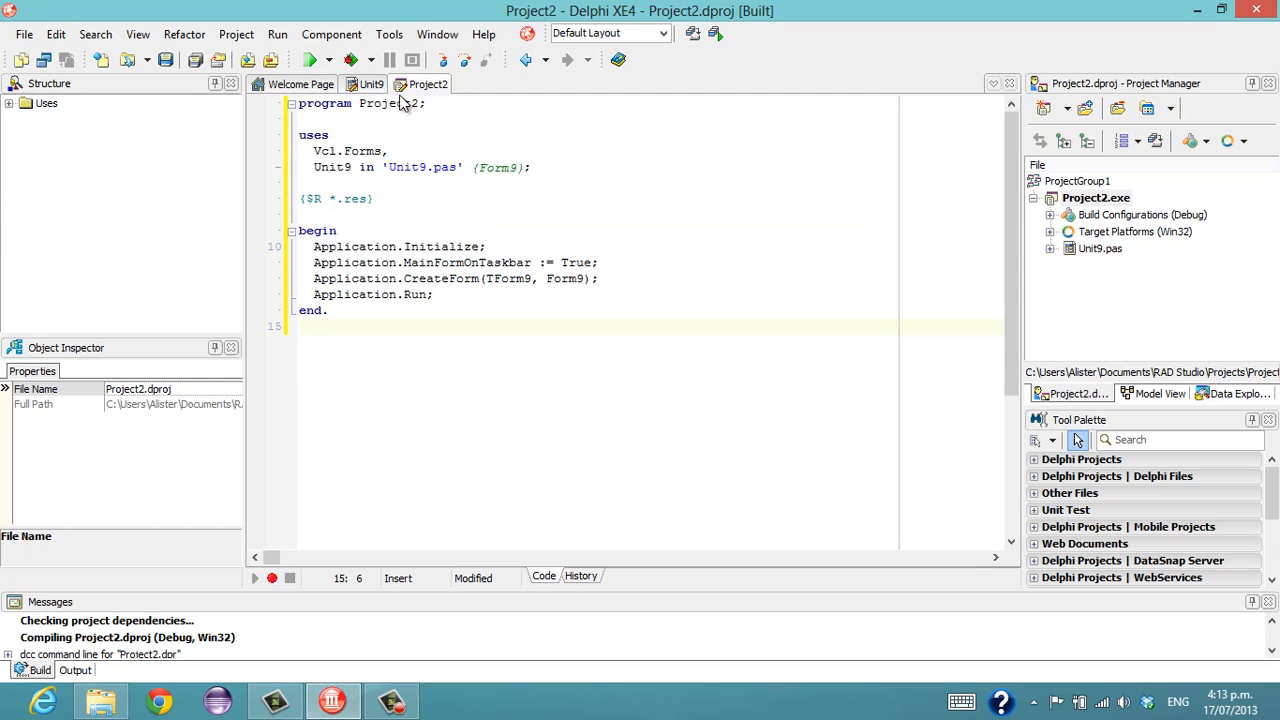
pyautogui.click(370, 84)
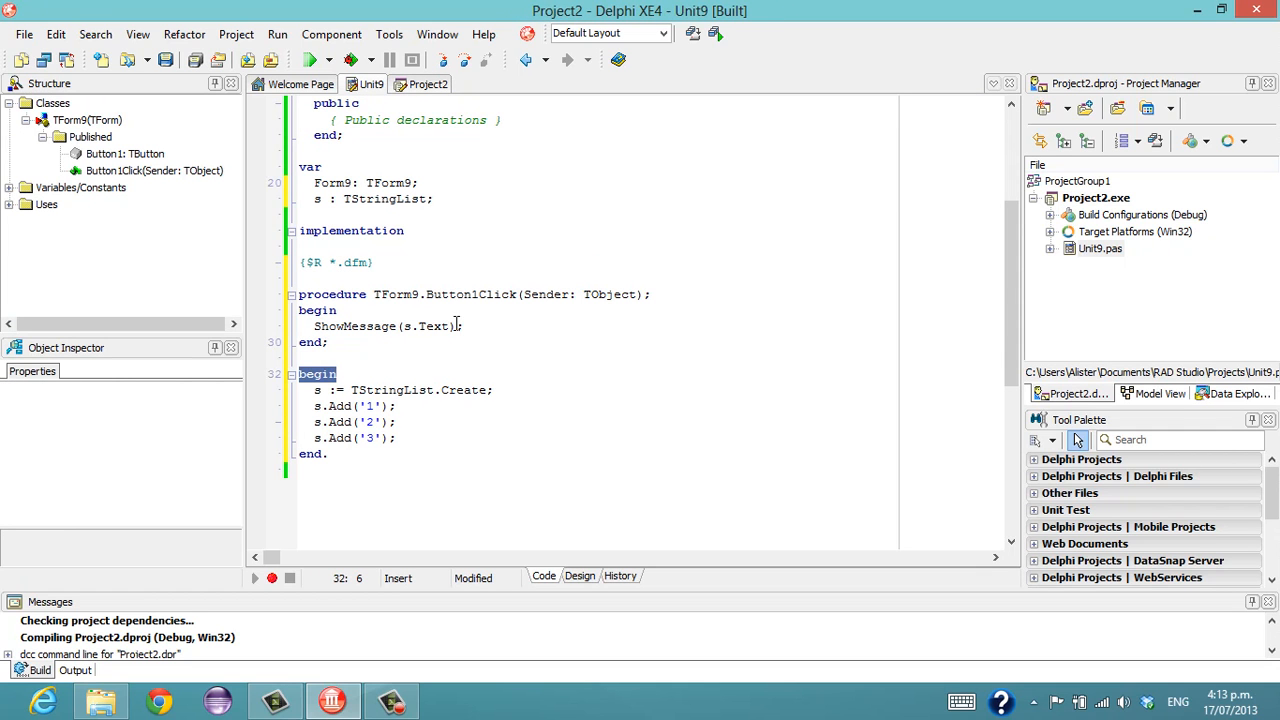
pyautogui.moveTo(332, 386)
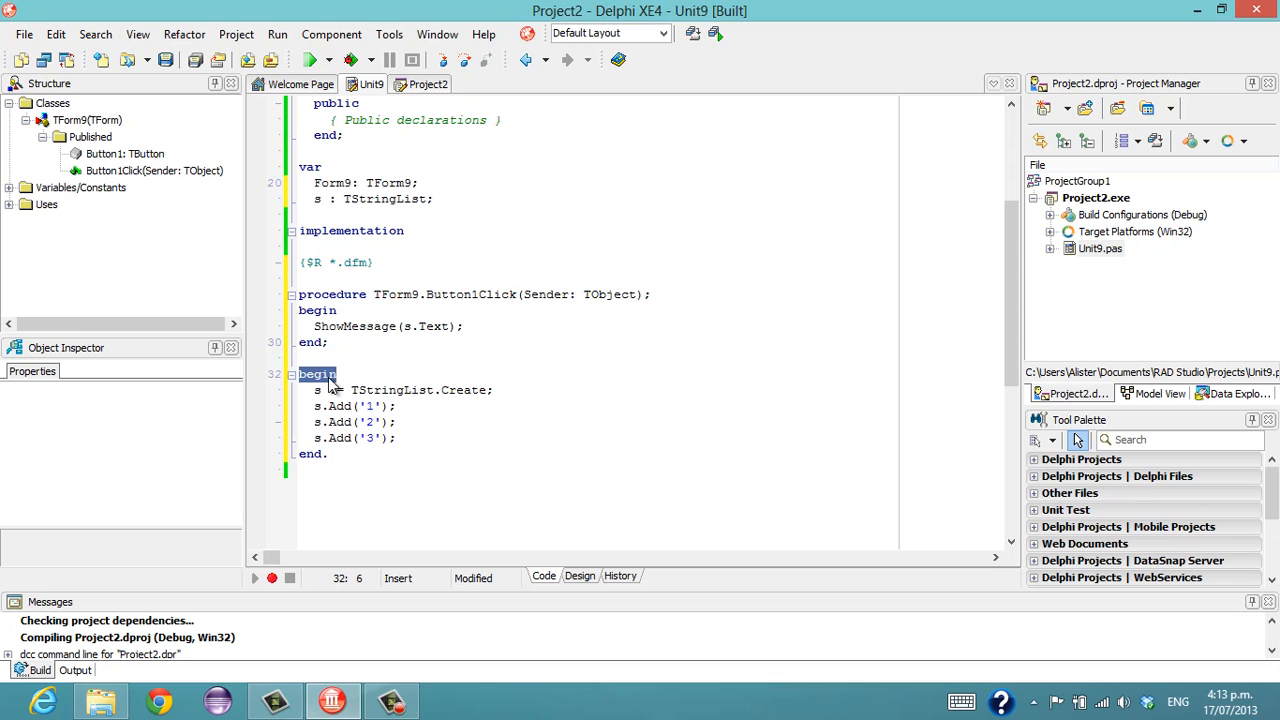
# Return to Unit9's code at the closing begin block that fills the list.
pyautogui.click(344, 374)
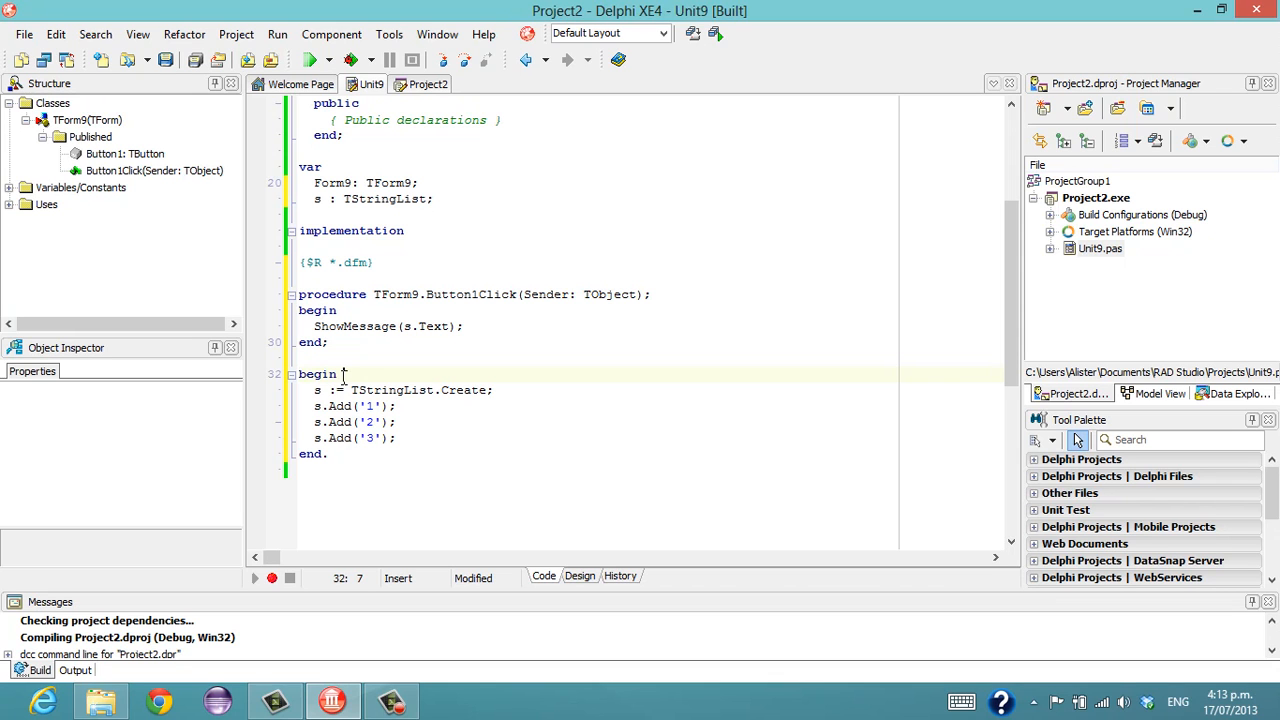
pyautogui.moveTo(404, 368)
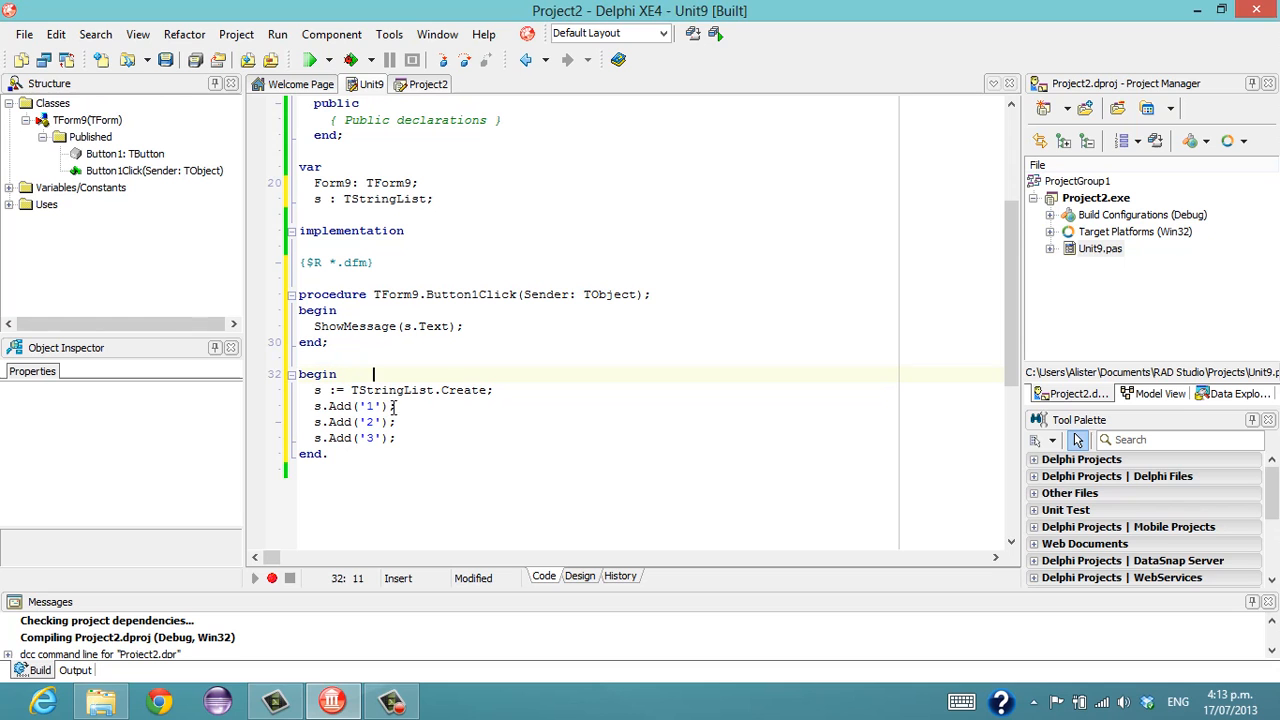
pyautogui.moveTo(418, 408)
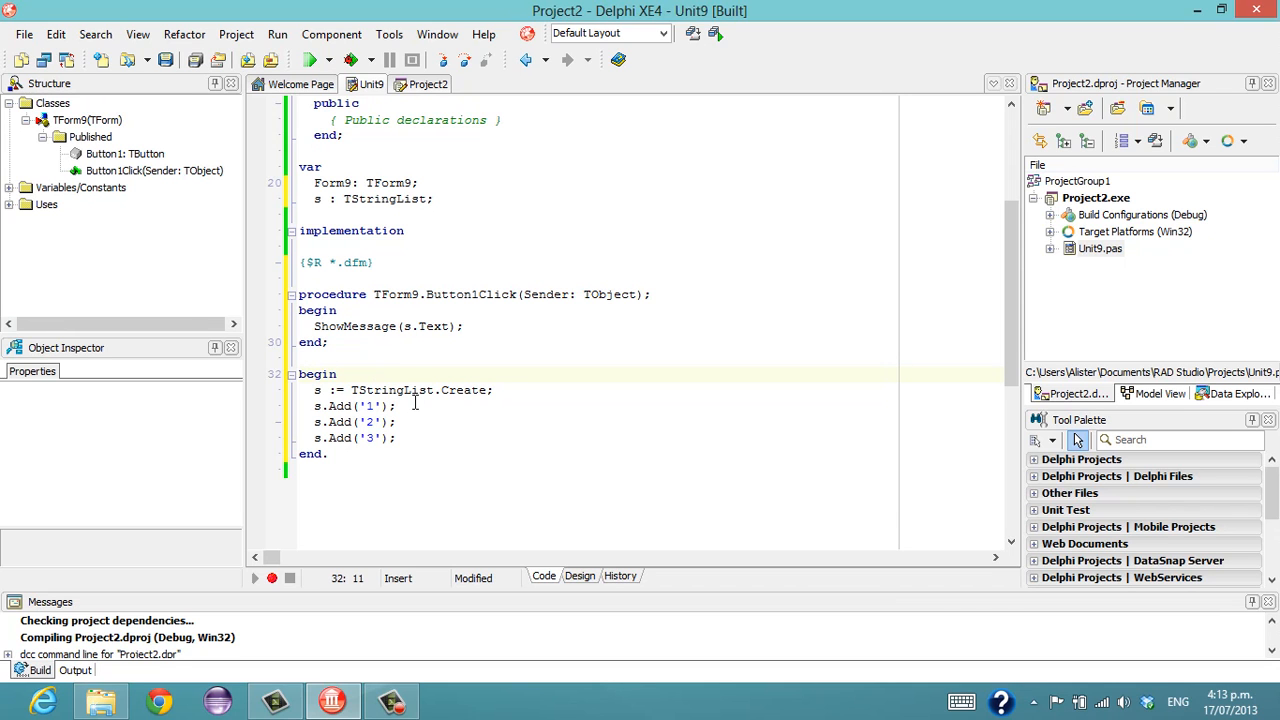
pyautogui.moveTo(490, 336)
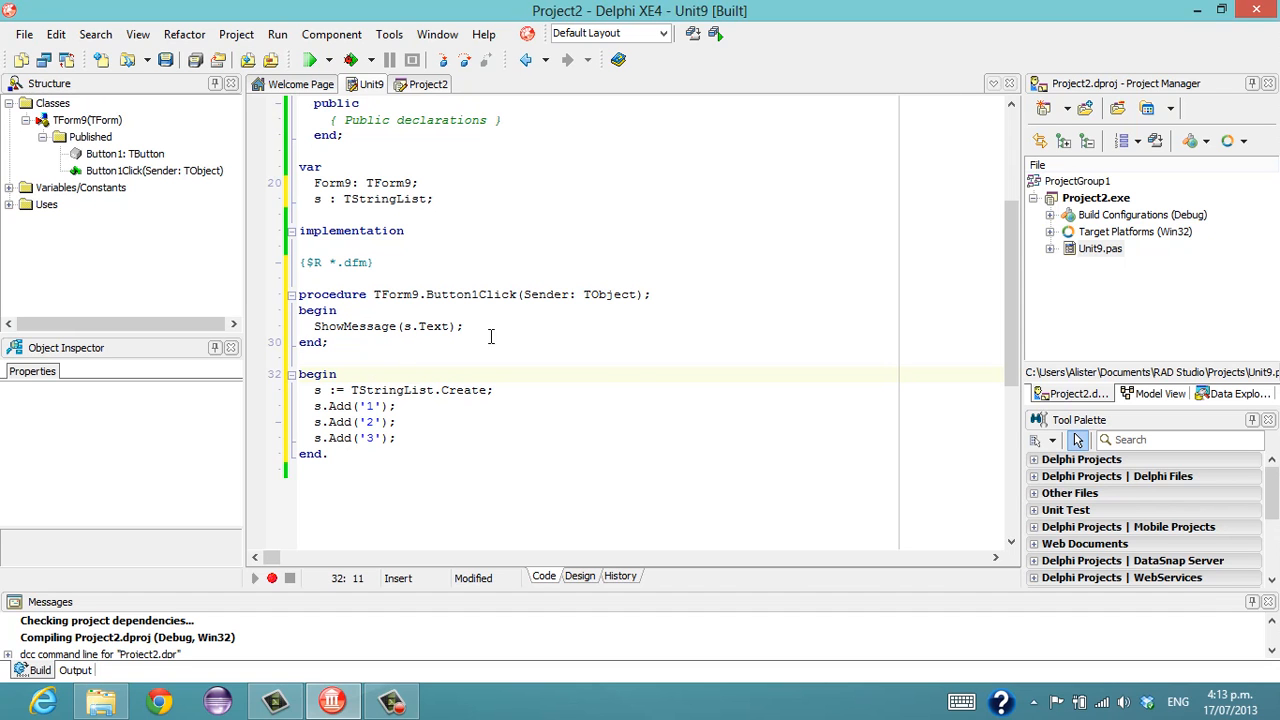